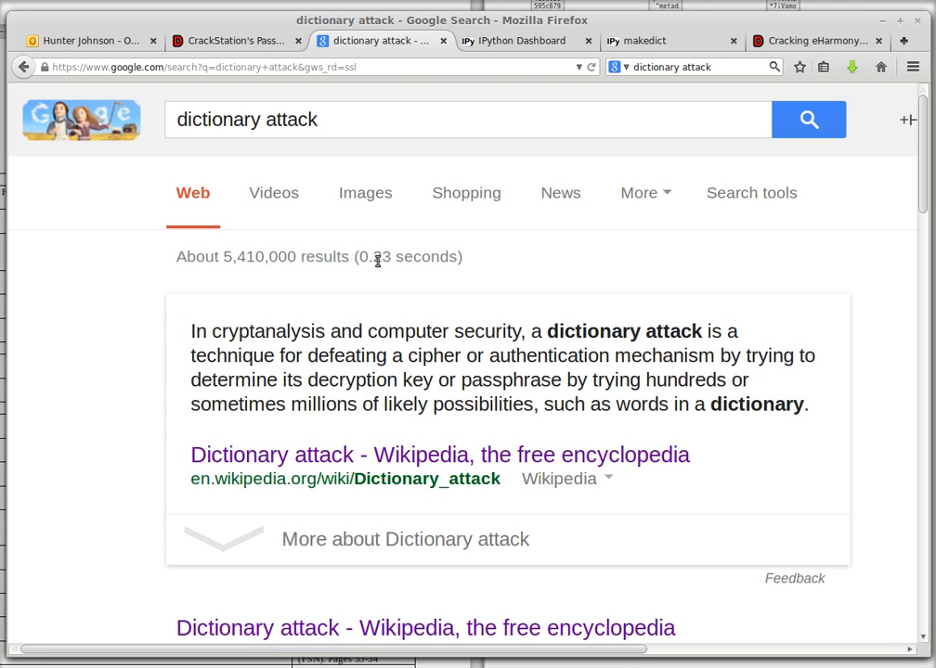
mouse_move(511, 480)
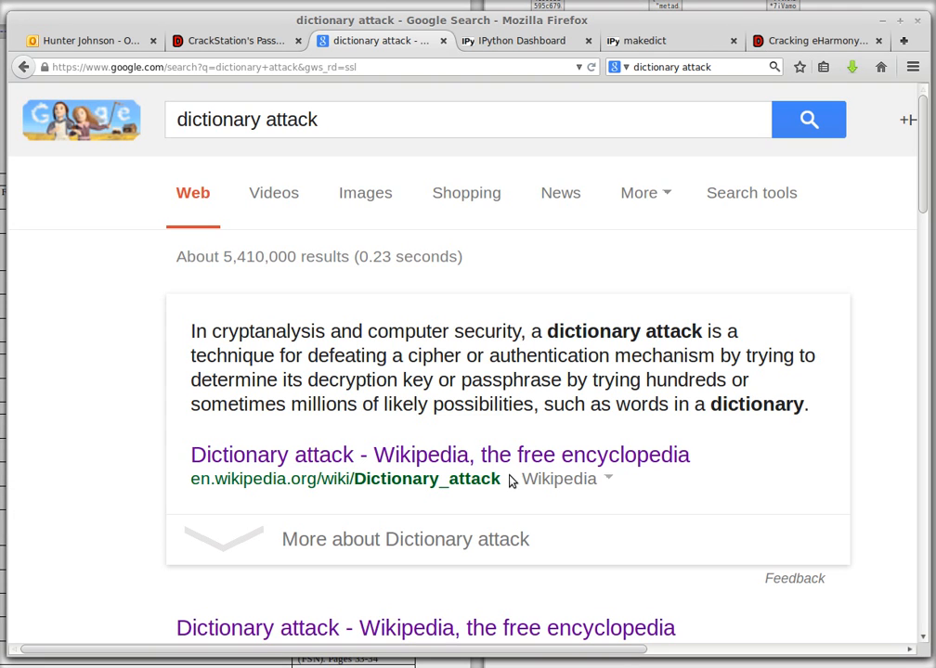
mouse_move(506, 462)
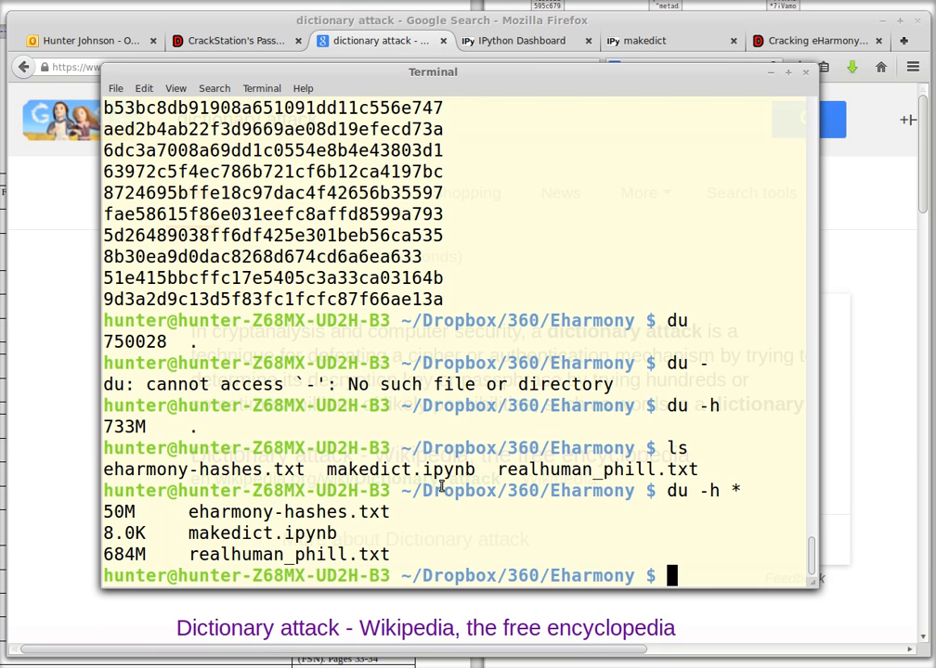
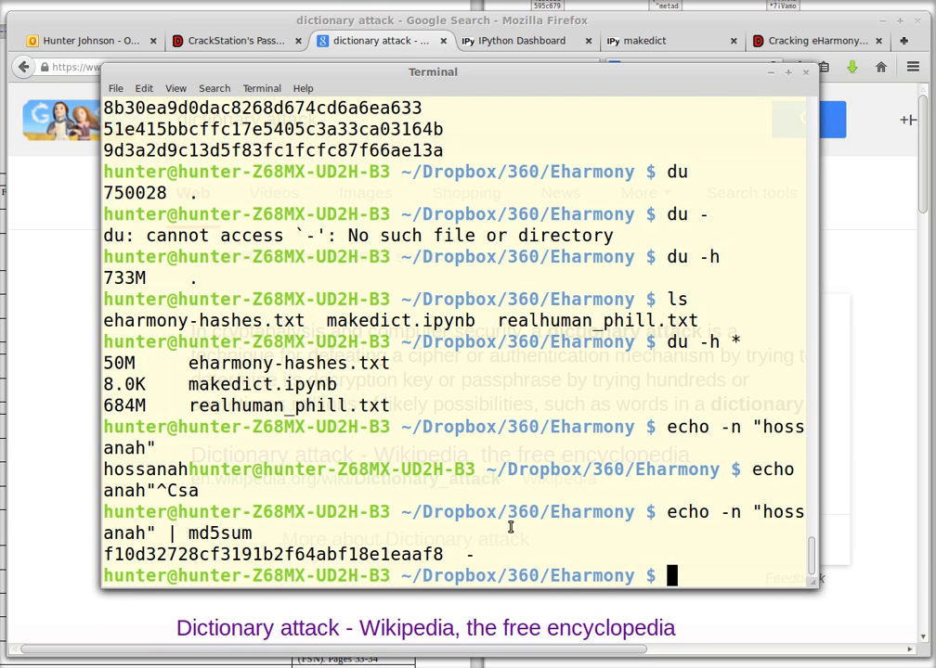
- List the Eharmony folder with ls, then print the first ten lines of eharmony-hashes.txt
text(l)
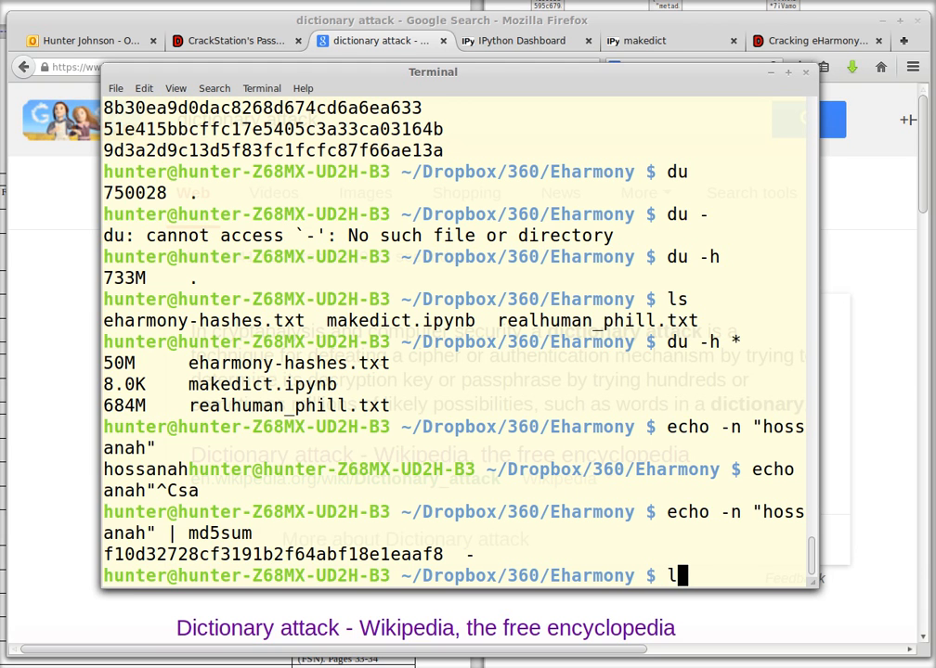
text(s)
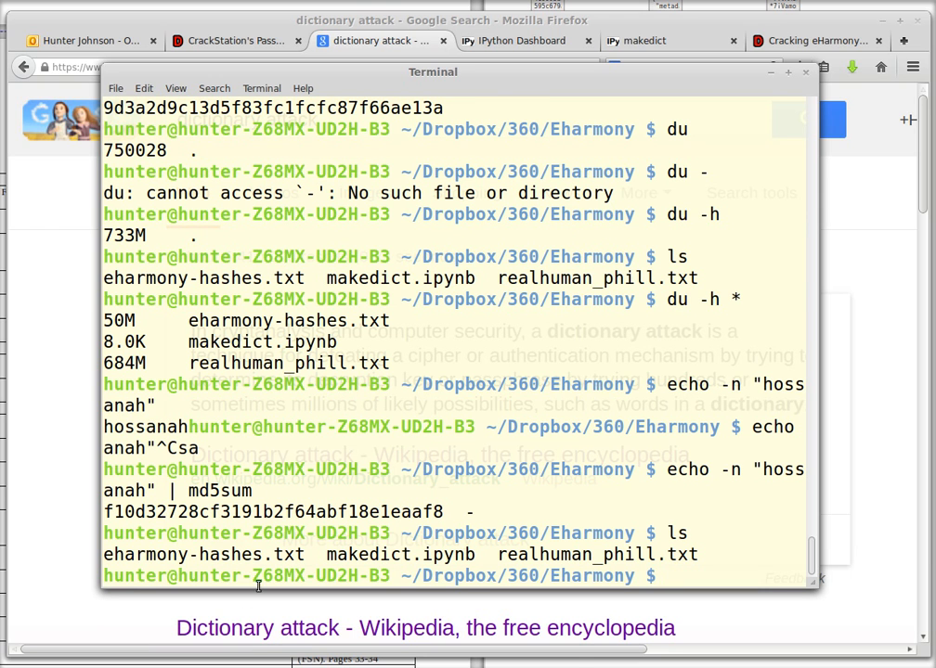
double_click(202, 554)
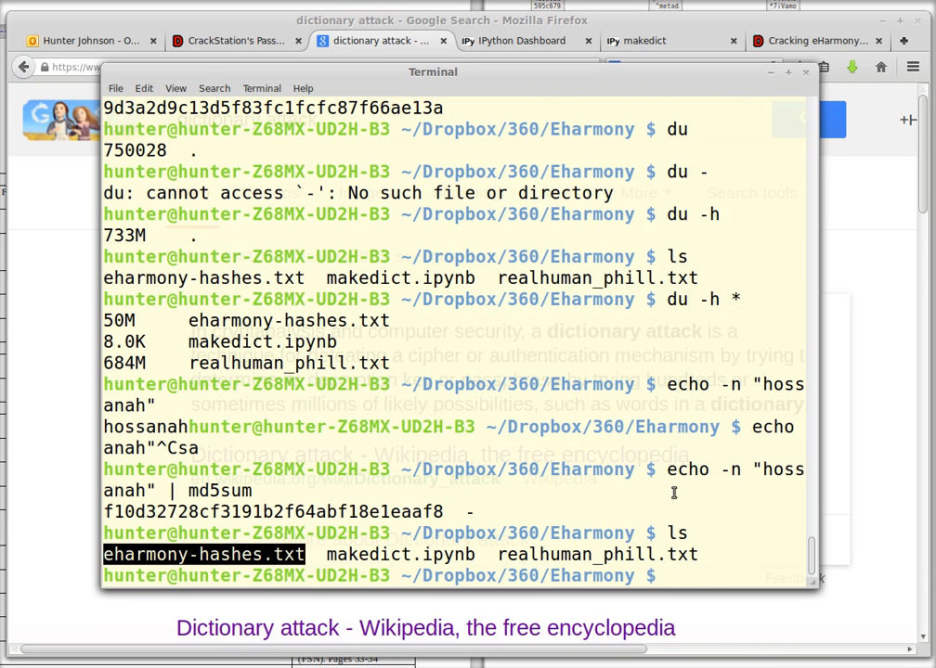
text(head eharmony-hashes.txt)
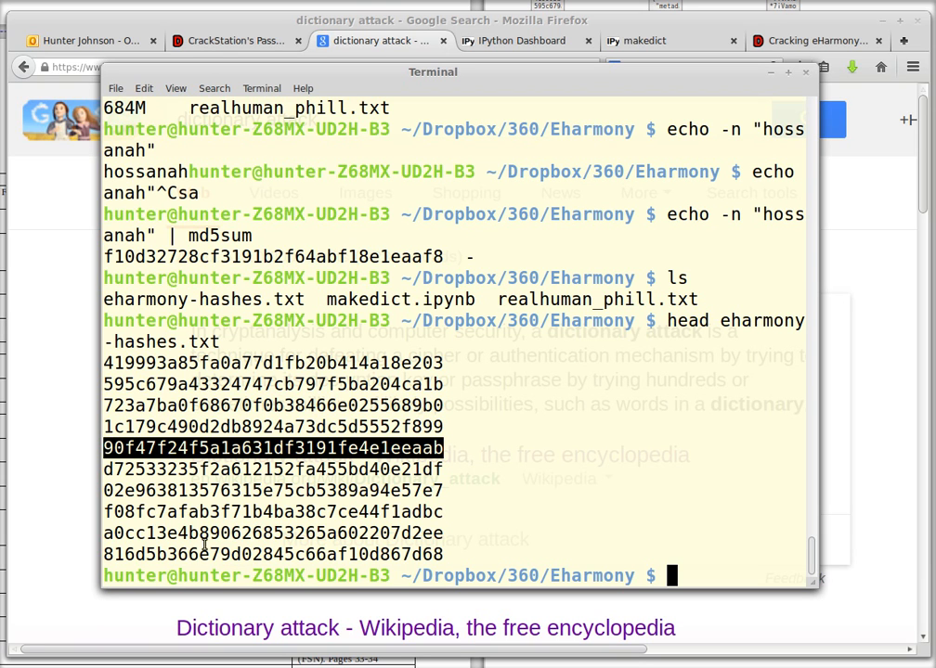
mouse_move(266, 513)
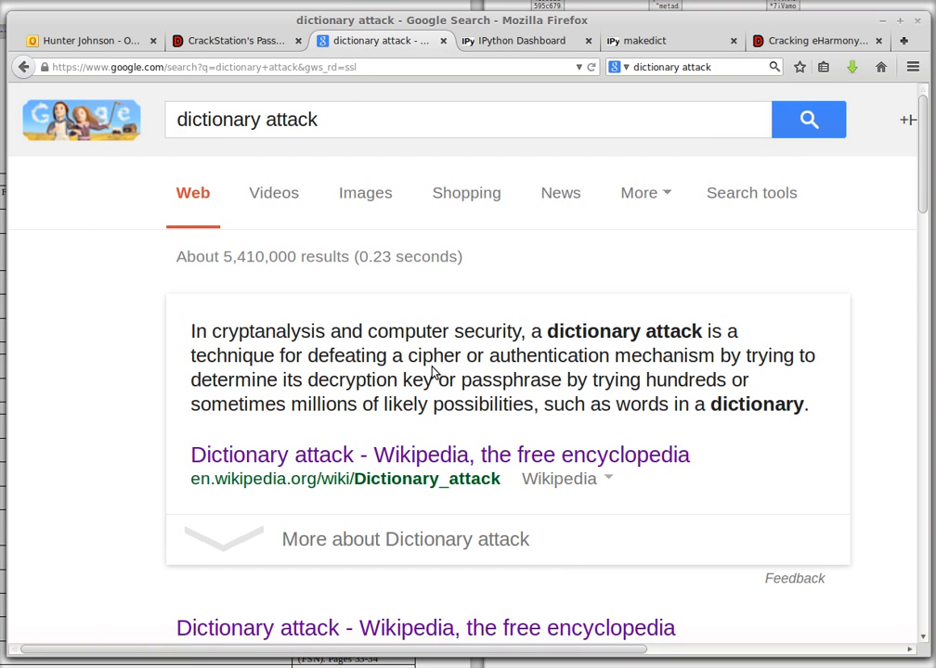
mouse_move(464, 390)
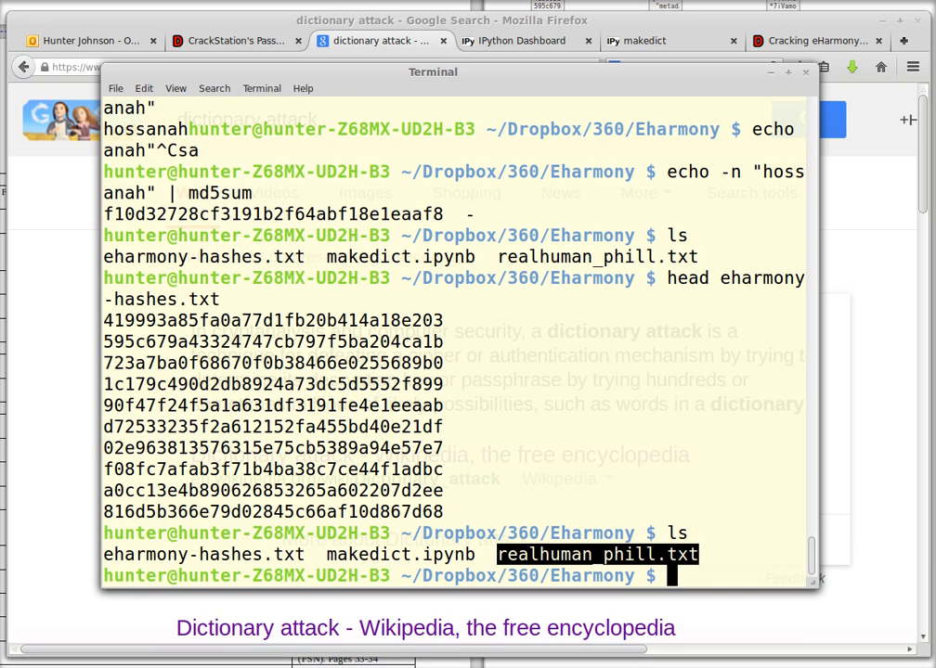
text(head realhuman_phill.txt)
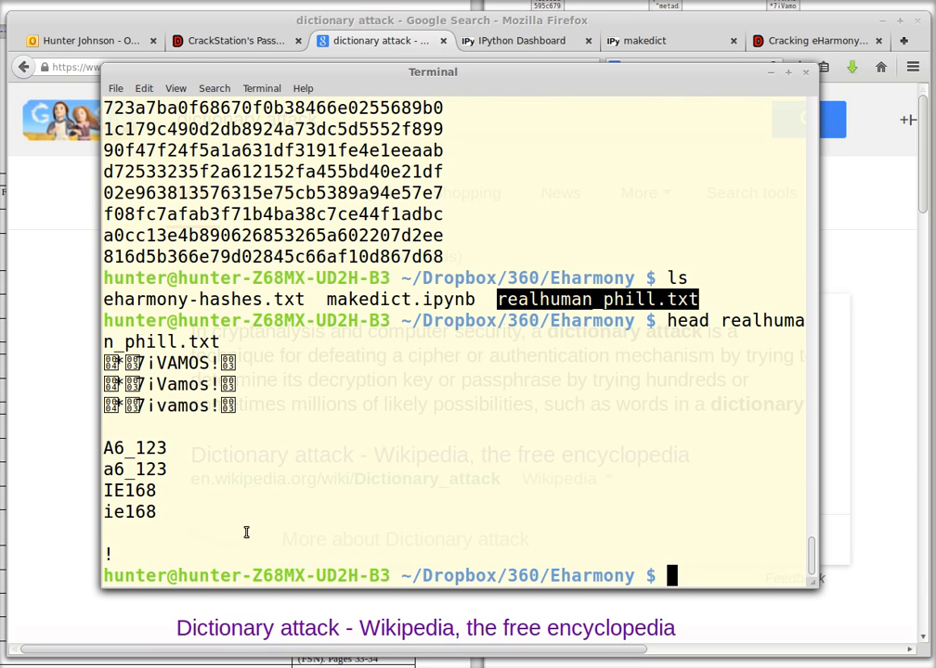
mouse_move(237, 40)
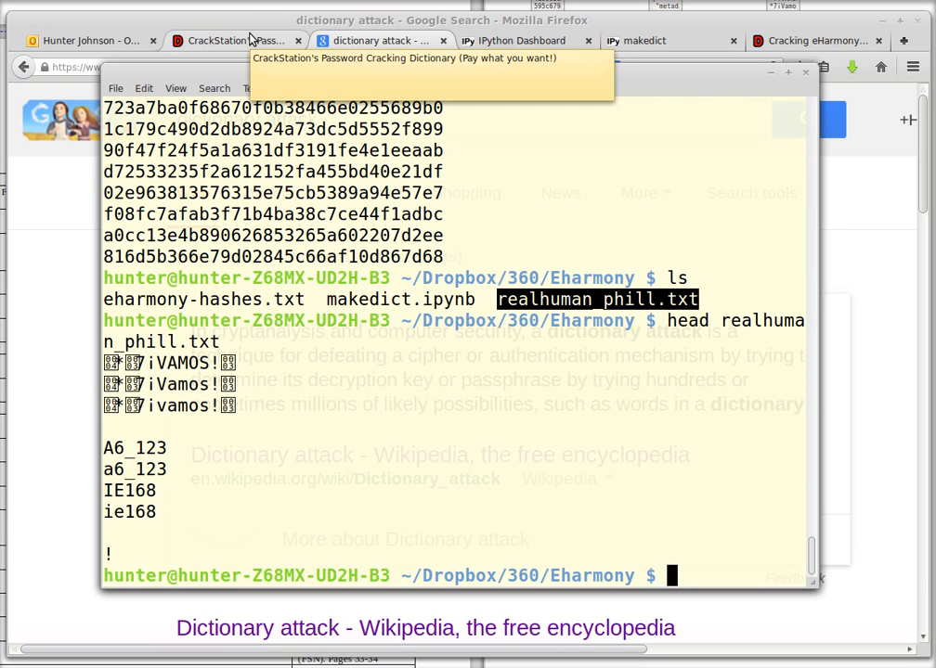
- Browse CrackStation's 1,493,677,782-word, 15GB pay-what-you-want dictionary page in Firefox
click(232, 40)
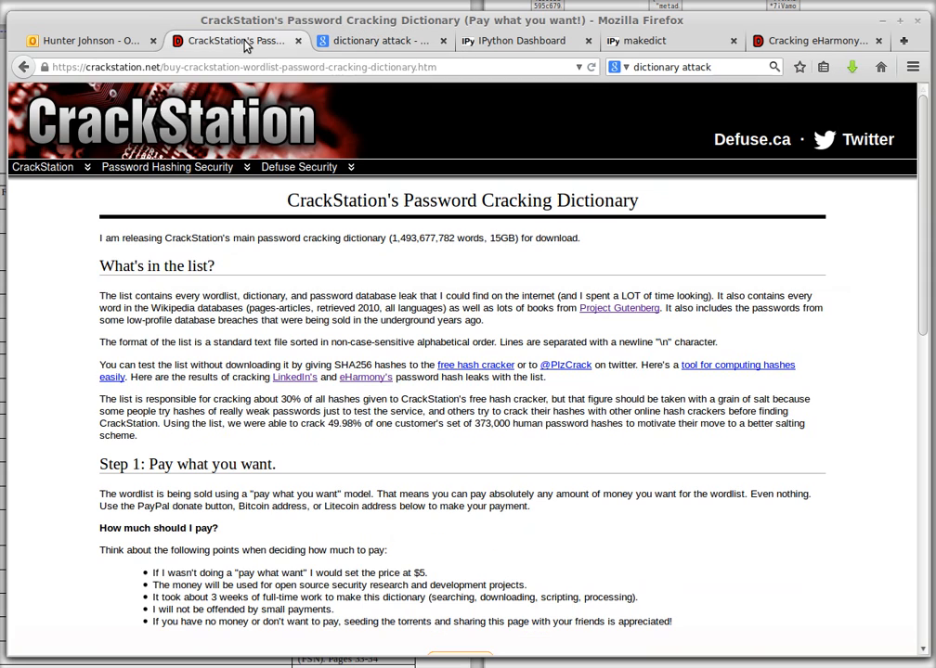
mouse_move(209, 142)
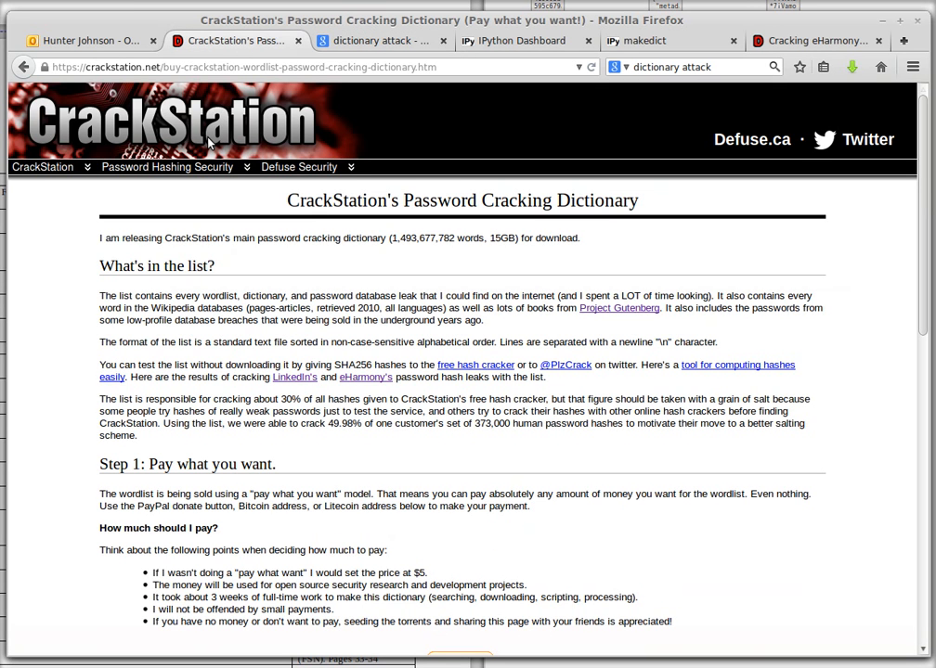
mouse_move(294, 377)
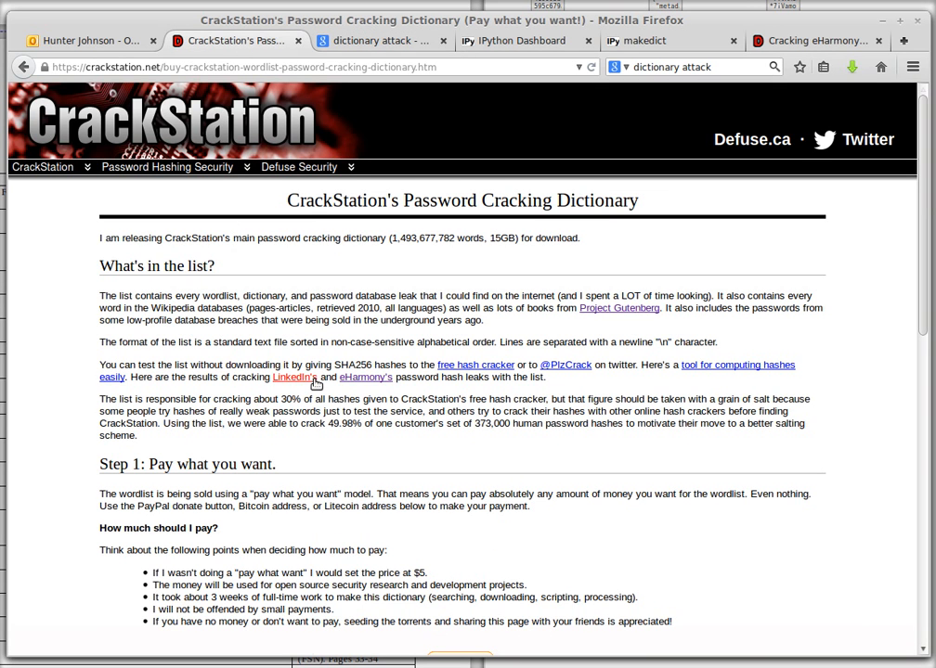
scroll(down, 3)
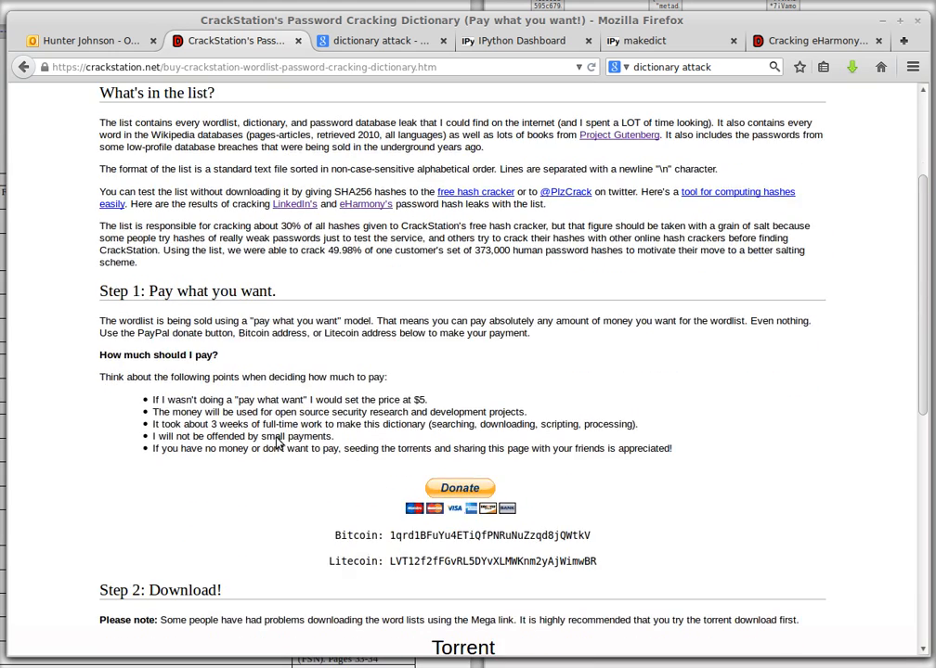
scroll(up, 3)
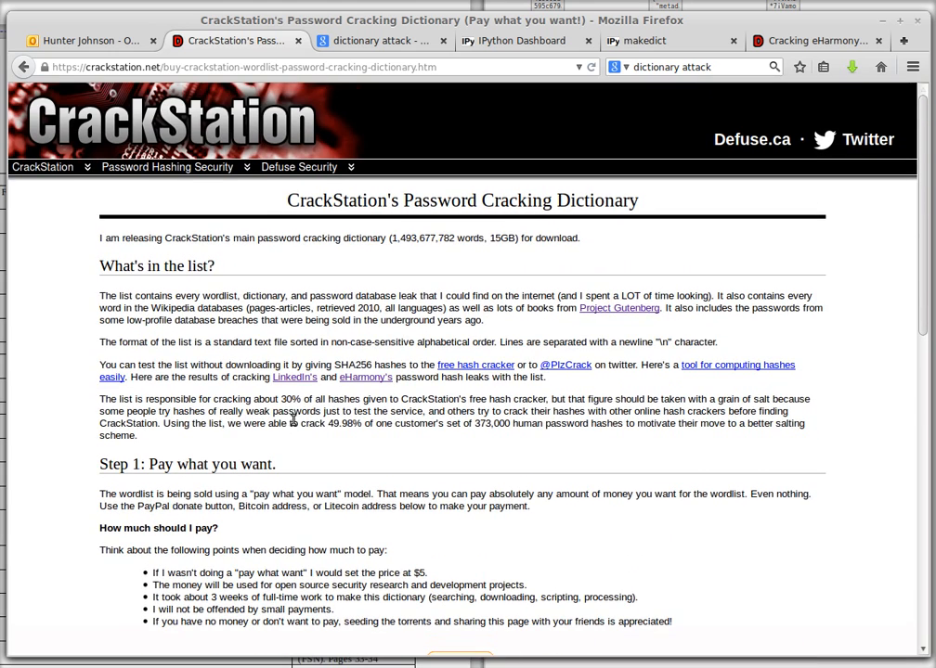
mouse_move(365, 377)
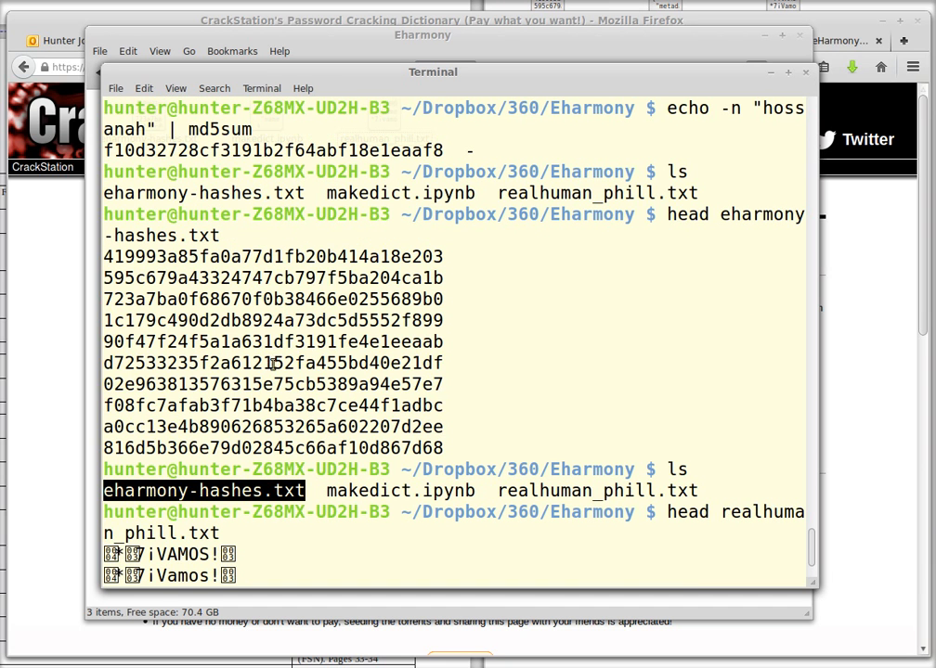
mouse_move(455, 353)
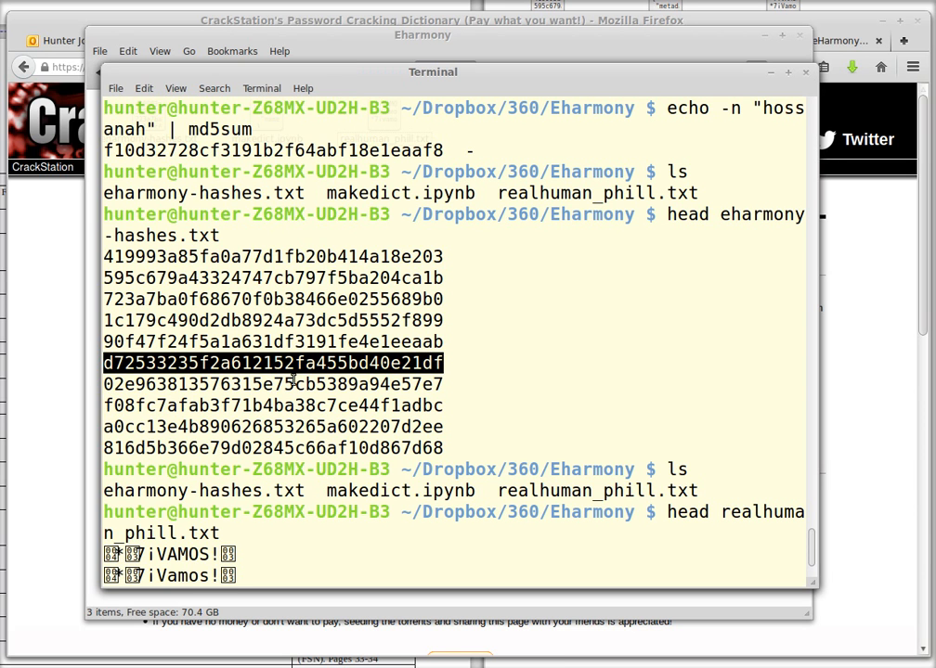
mouse_move(337, 395)
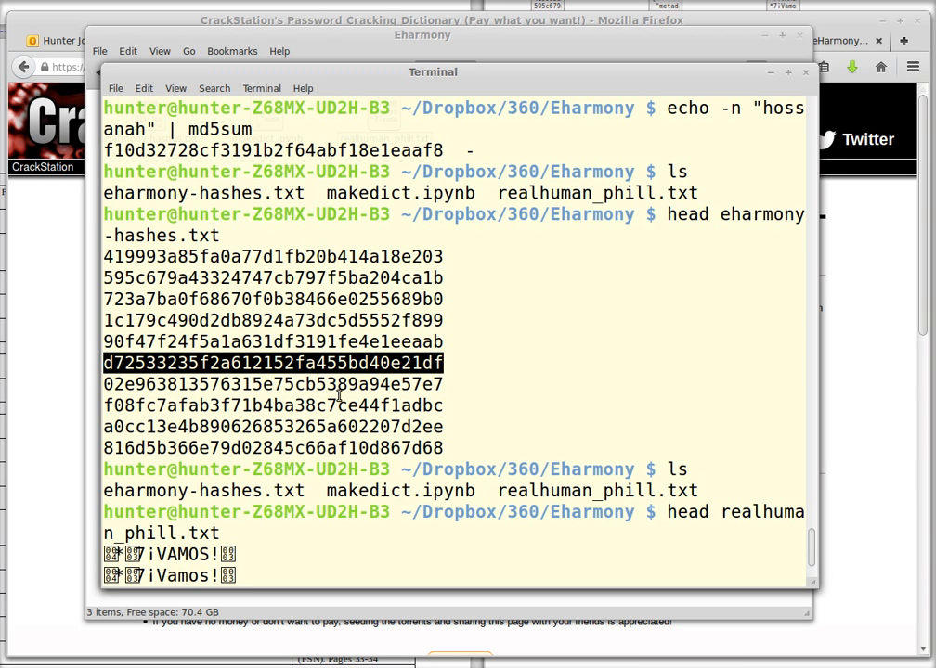
- Select the realhuman_phill.txt filename in the ls output and scroll the terminal
double_click(597, 491)
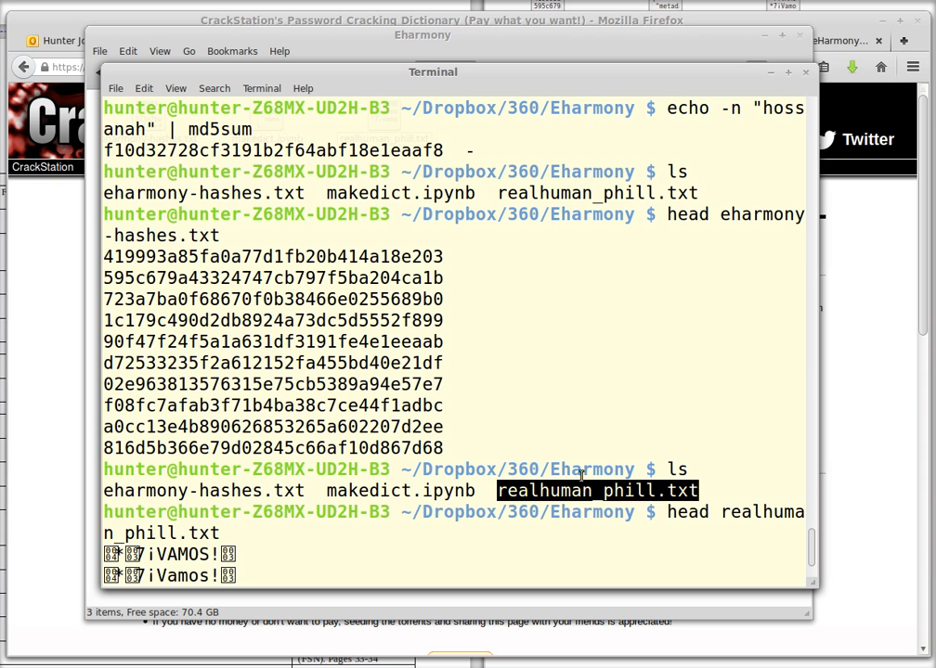
scroll(down, 3)
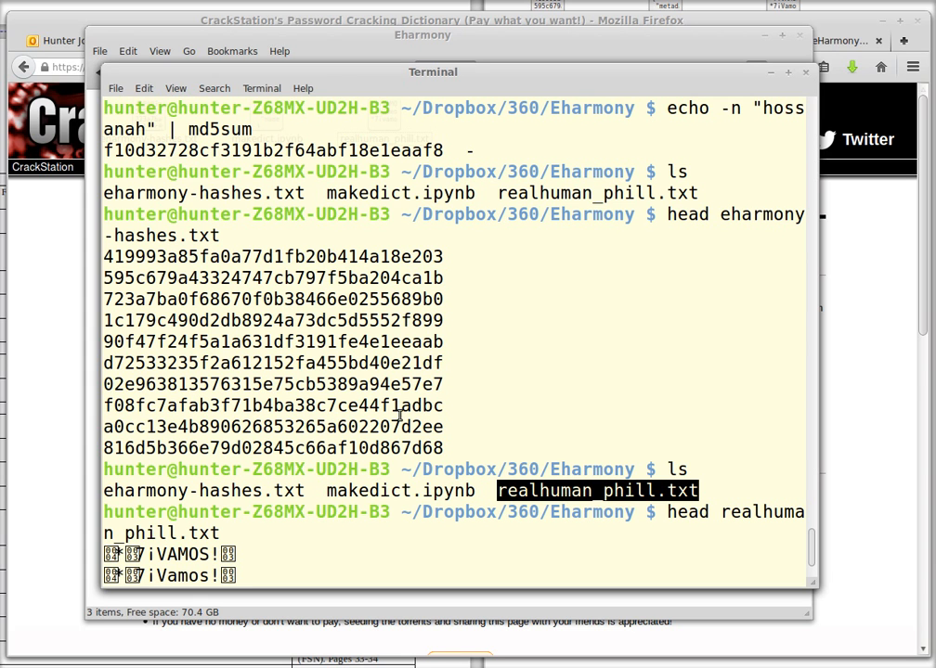
mouse_move(89, 371)
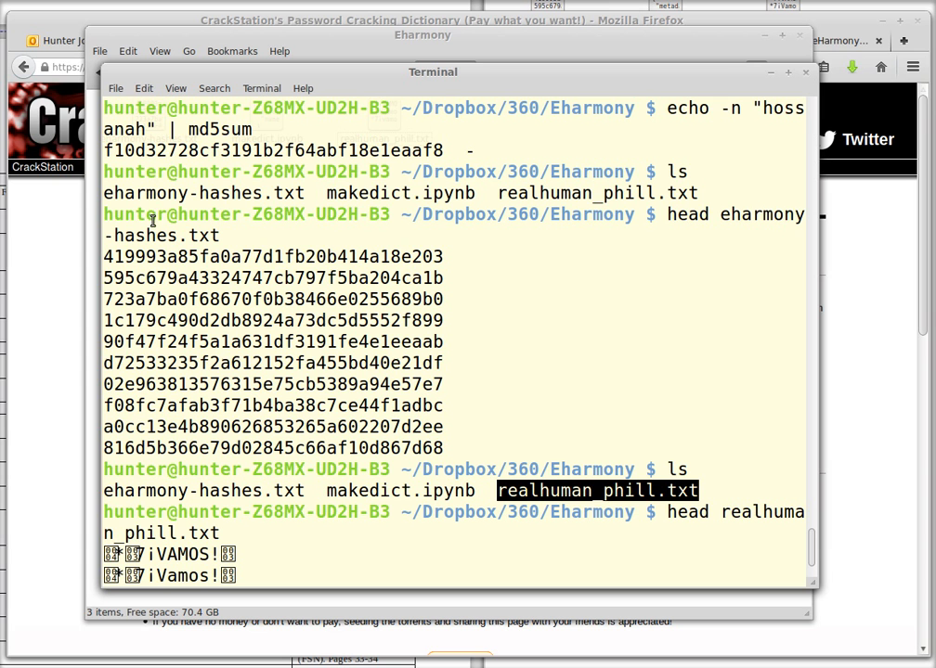
mouse_move(309, 24)
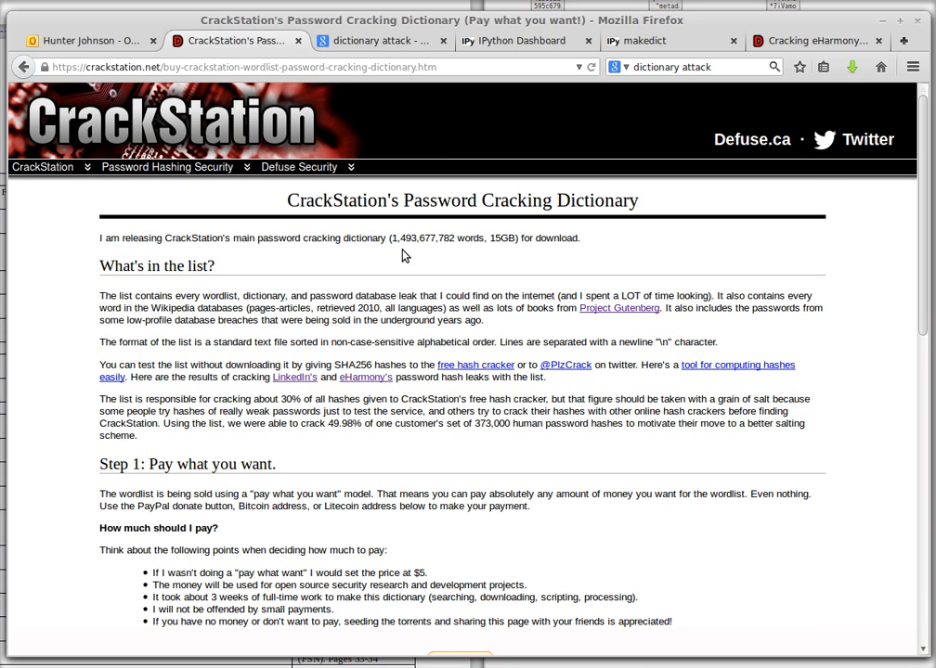
mouse_move(481, 440)
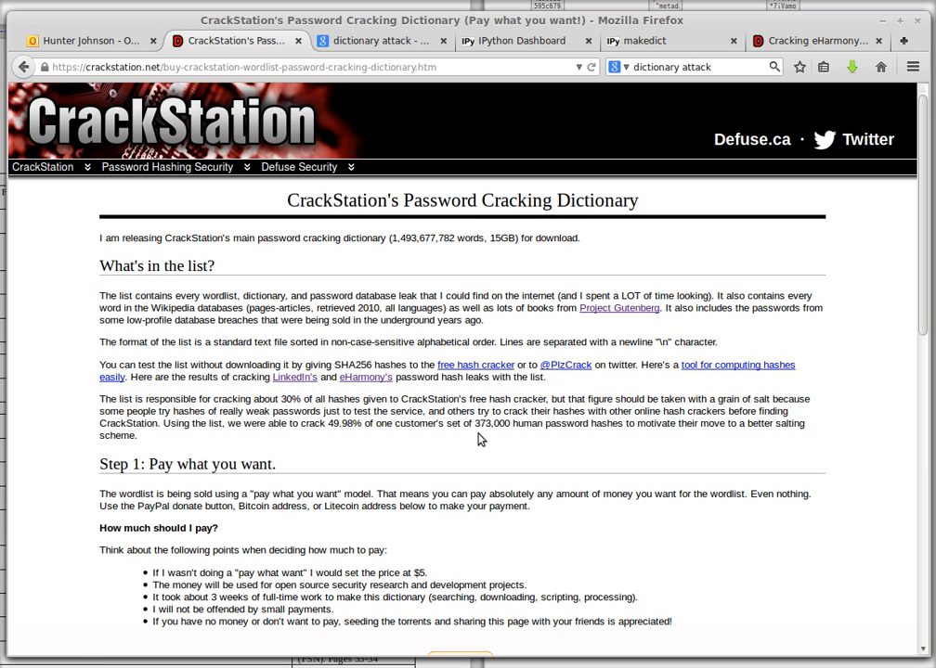
mouse_move(478, 435)
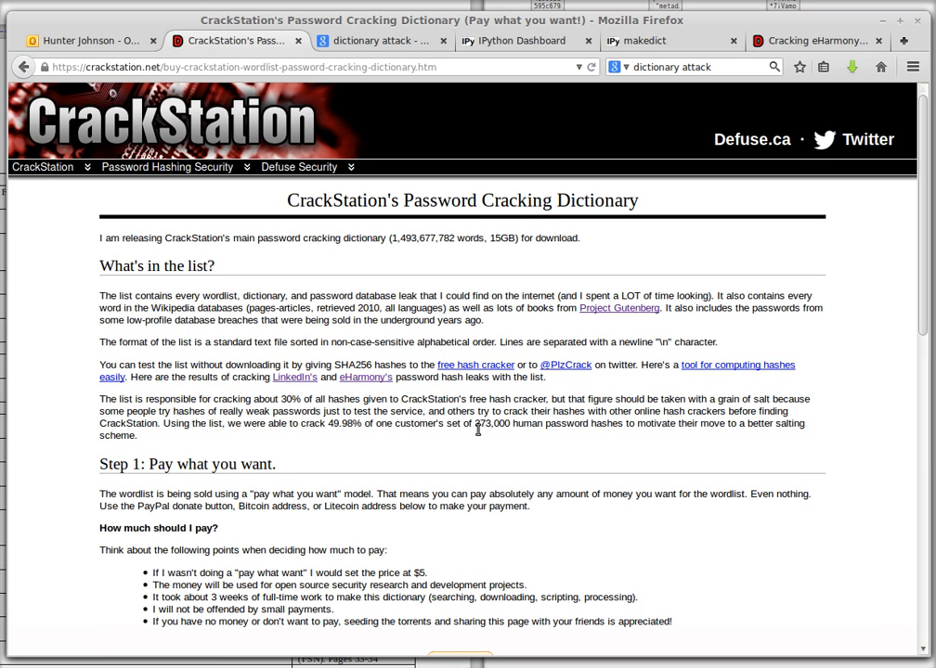
mouse_move(438, 501)
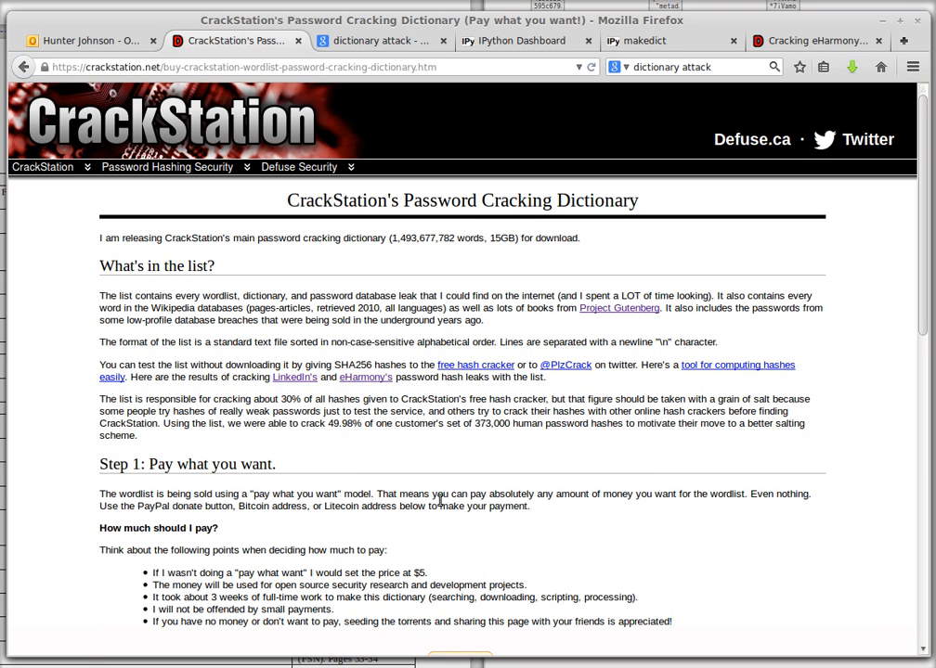
mouse_move(527, 41)
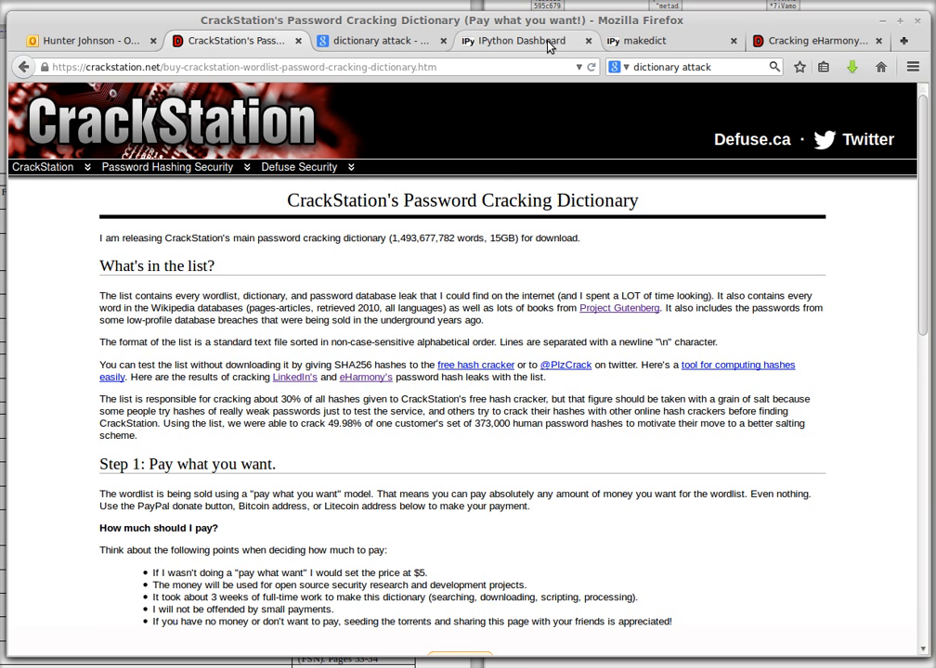
- Switch to the makedict notebook that builds an MD5-to-password dictionary
click(664, 41)
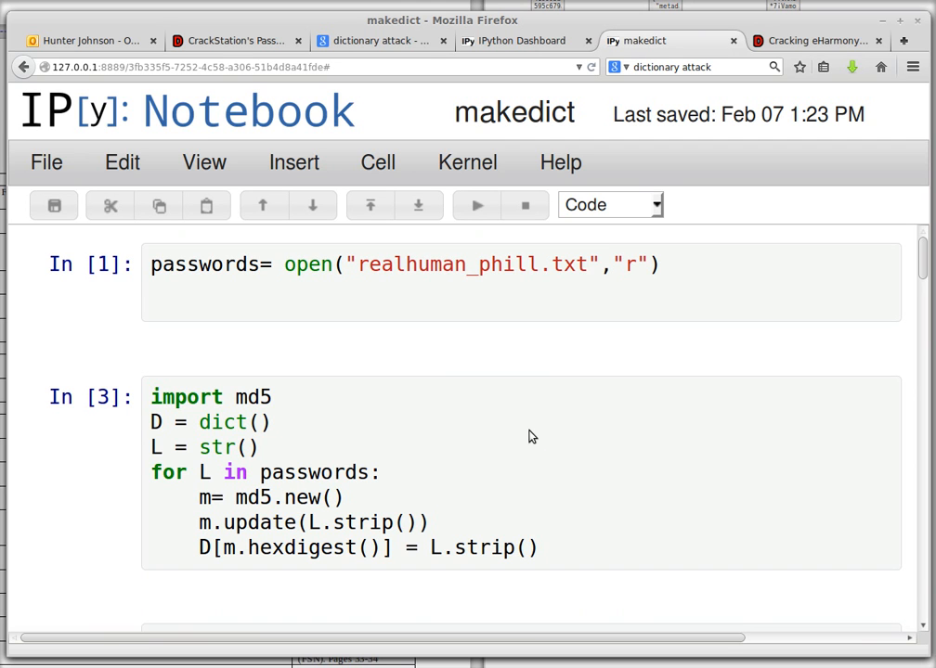
mouse_move(450, 279)
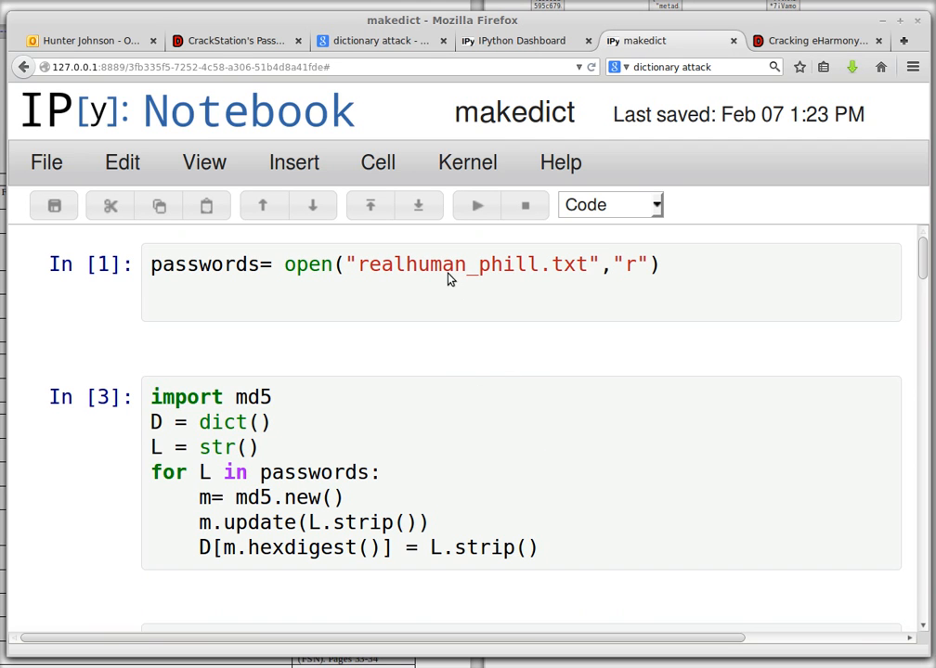
mouse_move(464, 277)
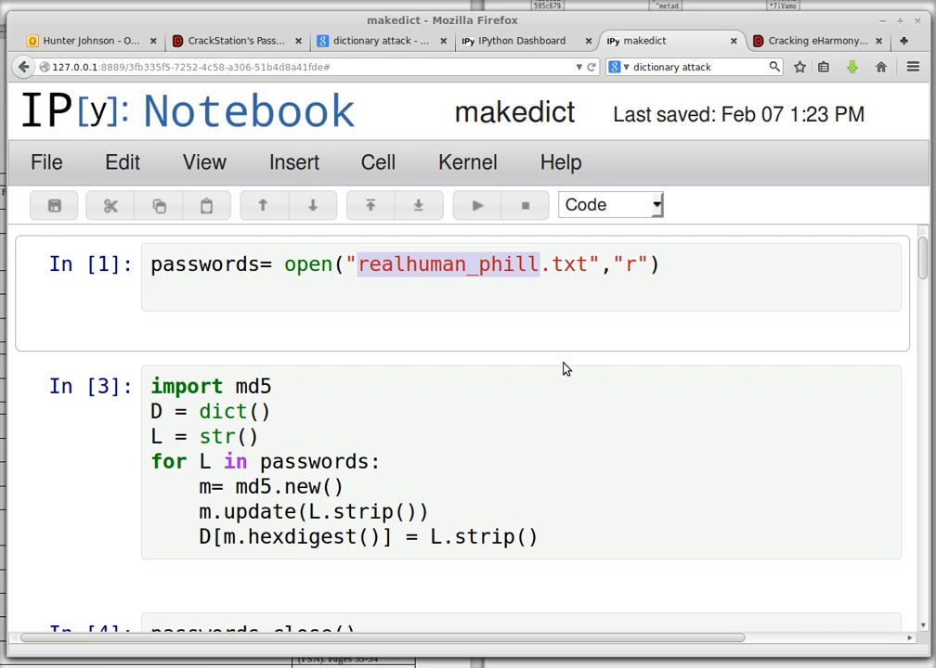
scroll(down, 3)
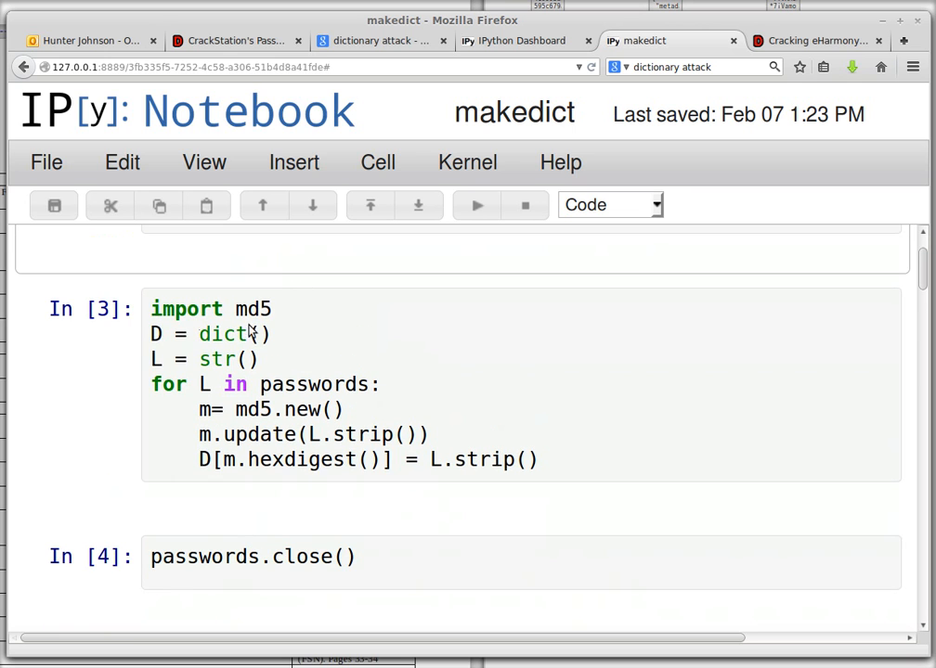
mouse_move(253, 374)
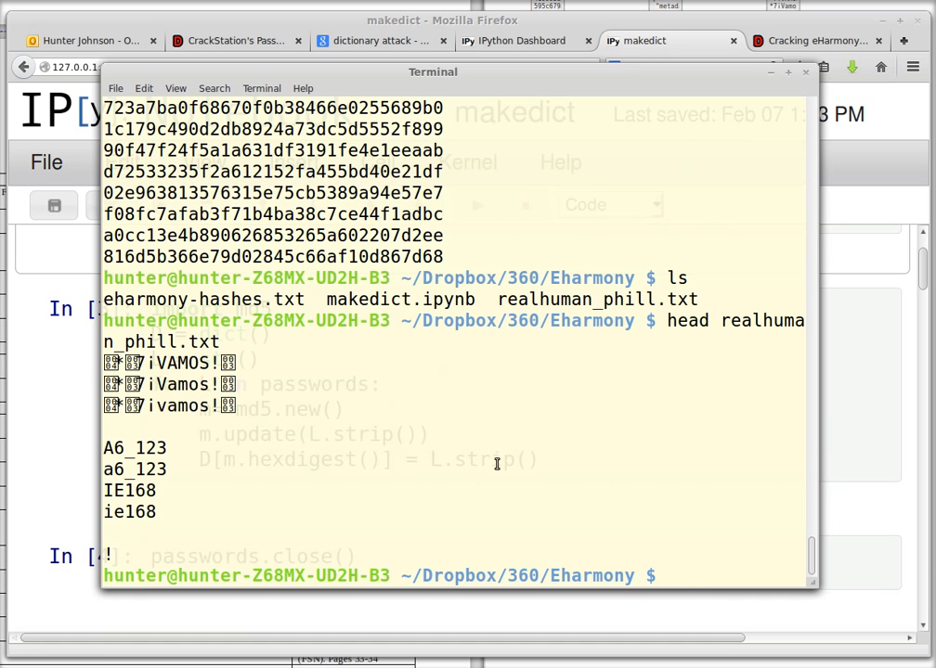
- Run du -h and du -h *: 733M folder, 50M hashes, 684M wordlist
text(du -h)
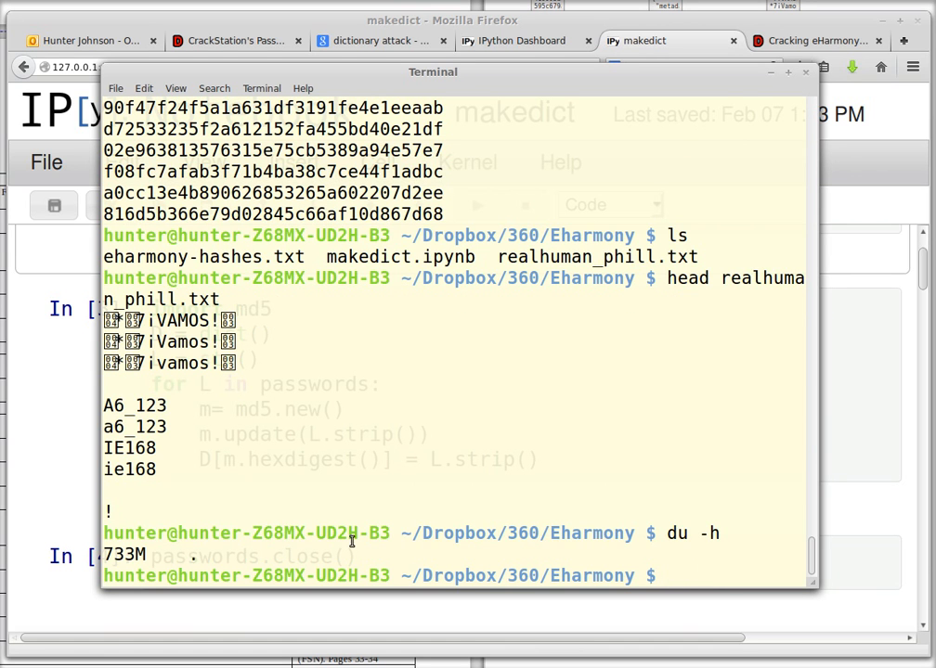
text(du -h *)
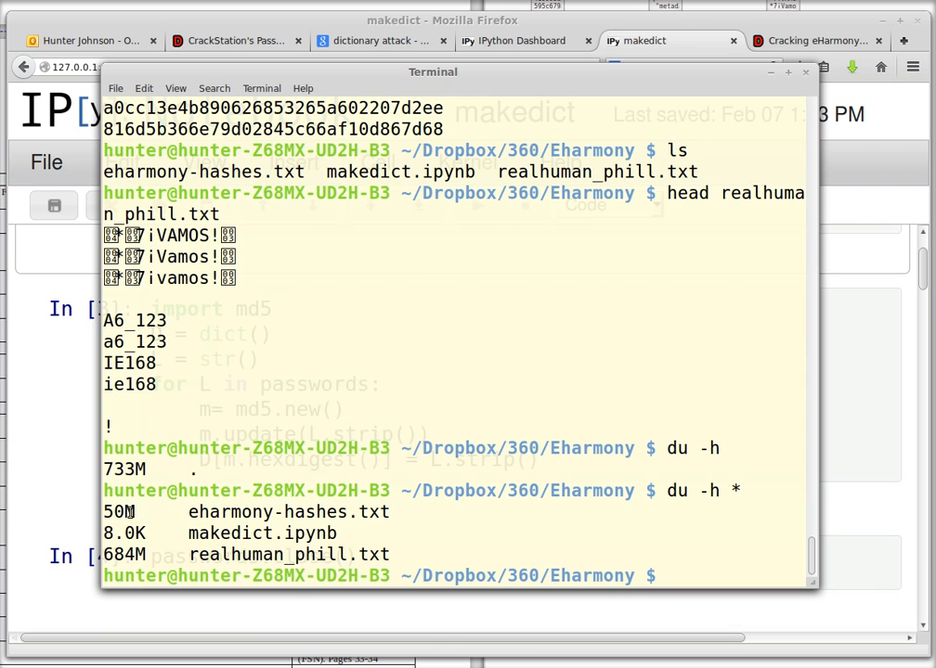
mouse_move(240, 564)
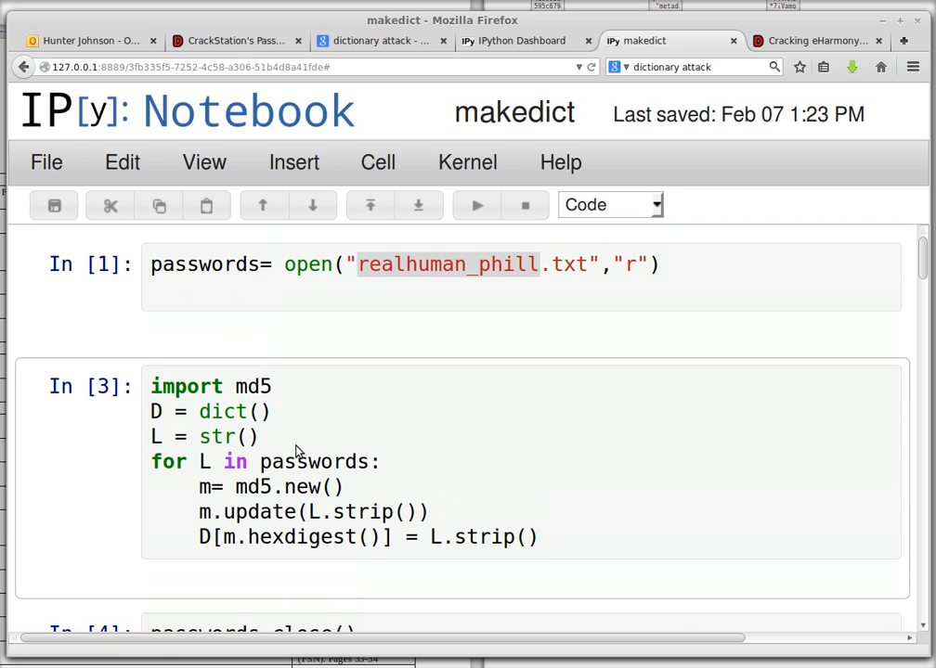
scroll(down, 3)
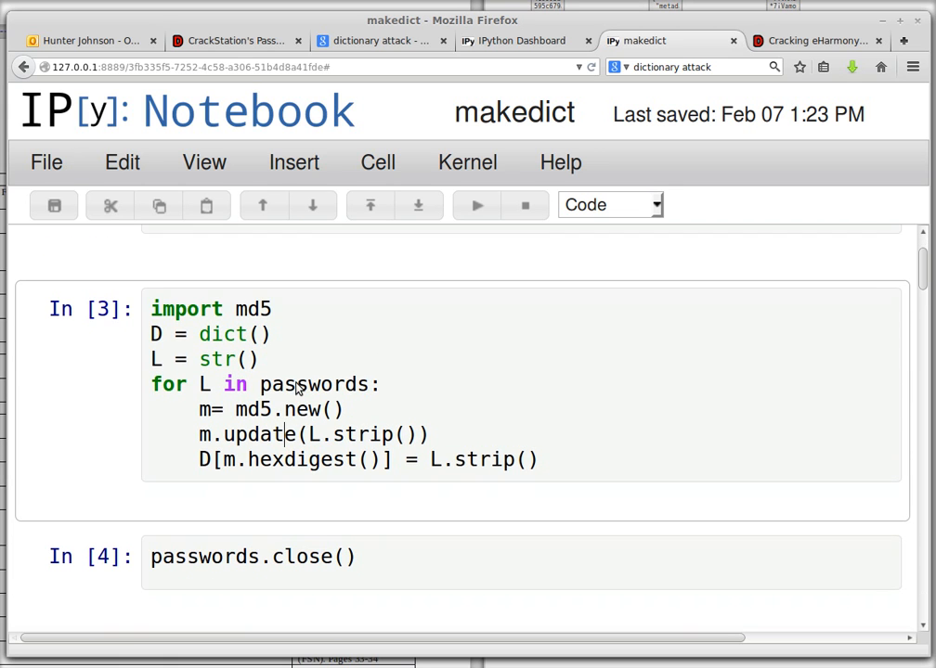
mouse_move(244, 318)
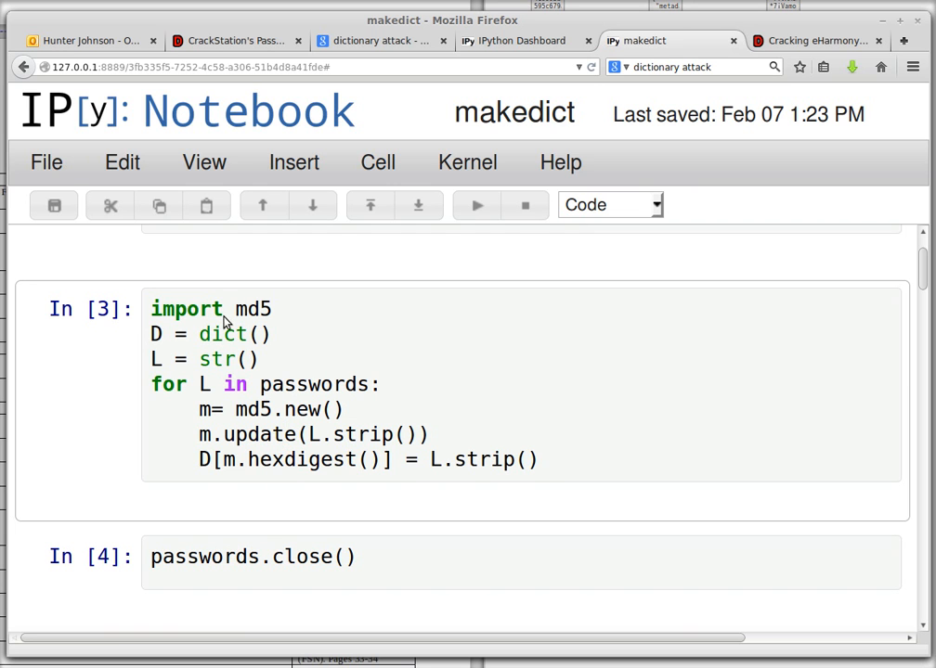
double_click(300, 460)
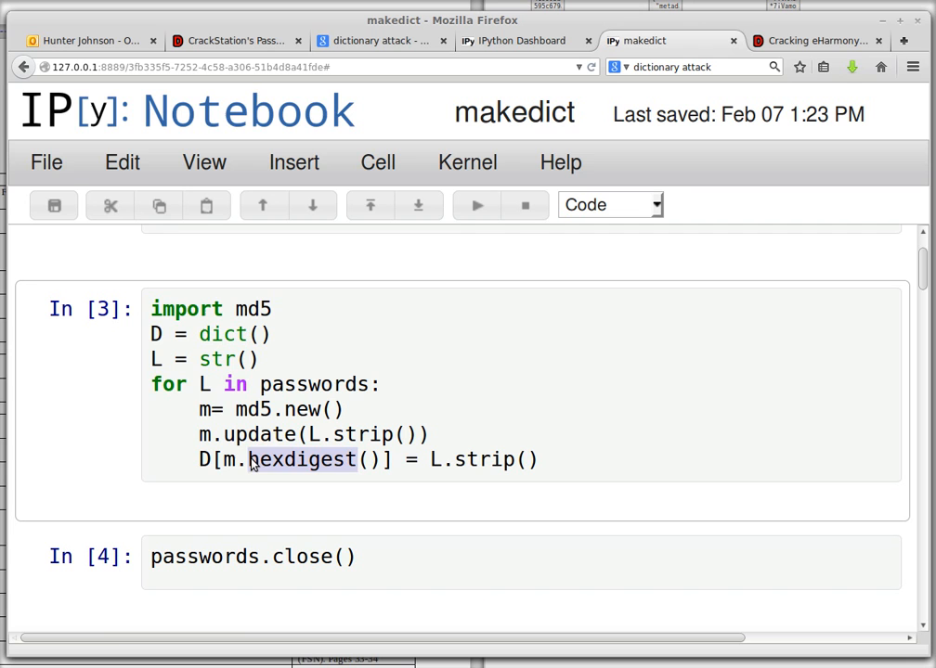
click(204, 385)
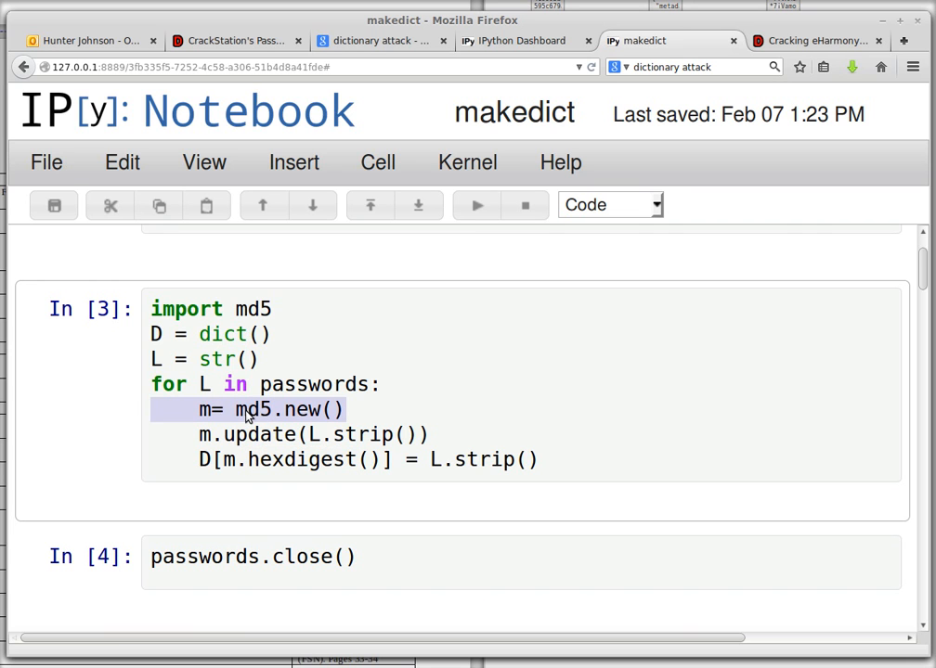
mouse_move(288, 446)
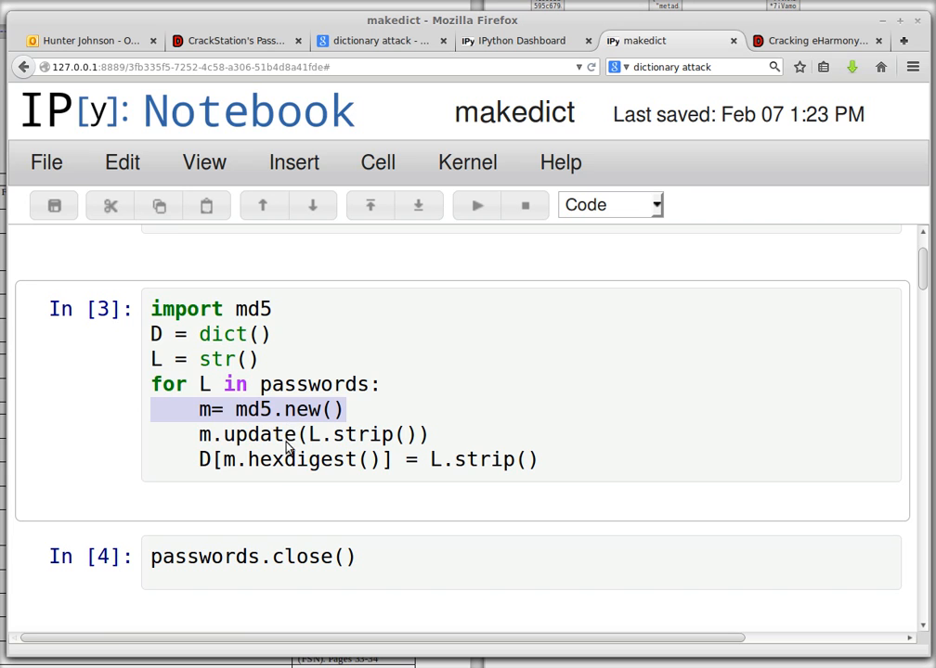
double_click(362, 434)
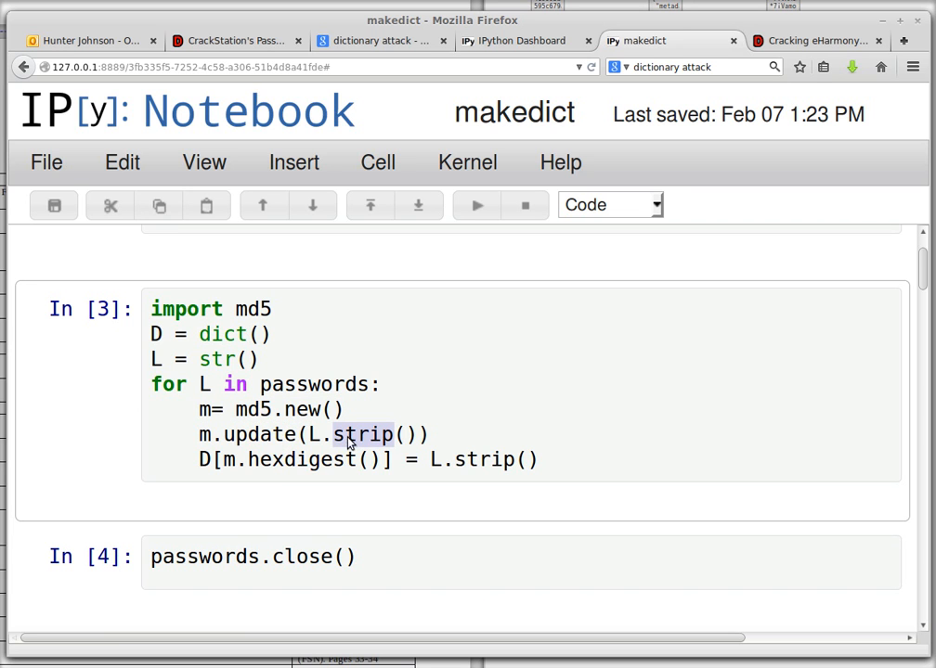
mouse_move(311, 390)
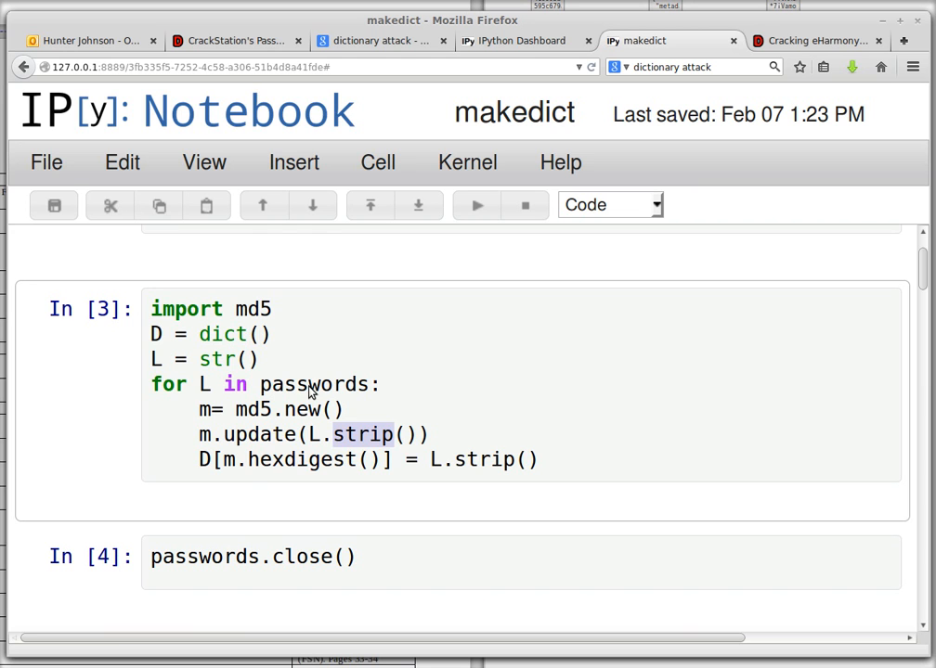
double_click(258, 434)
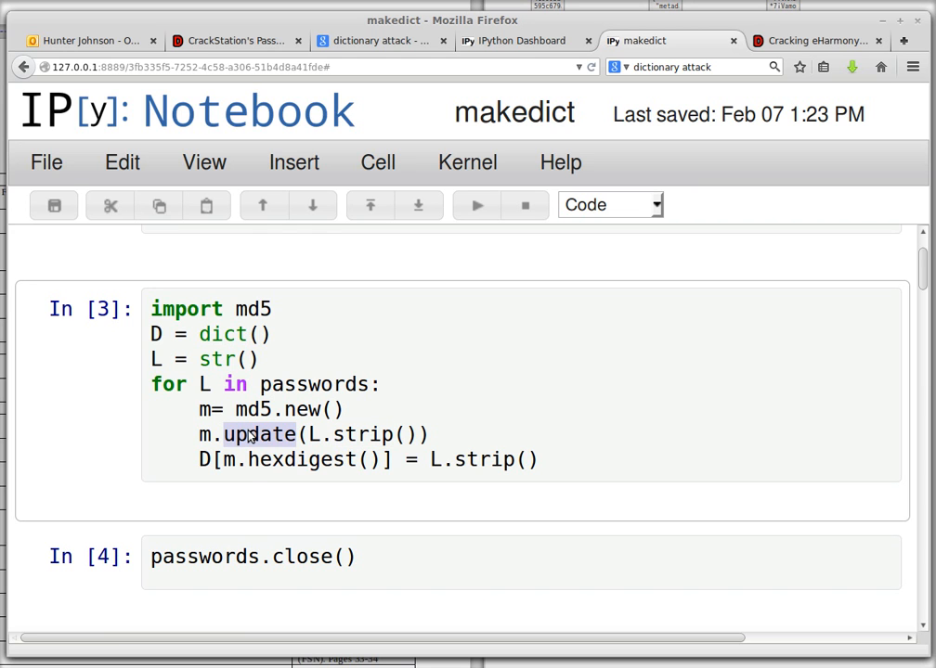
double_click(300, 460)
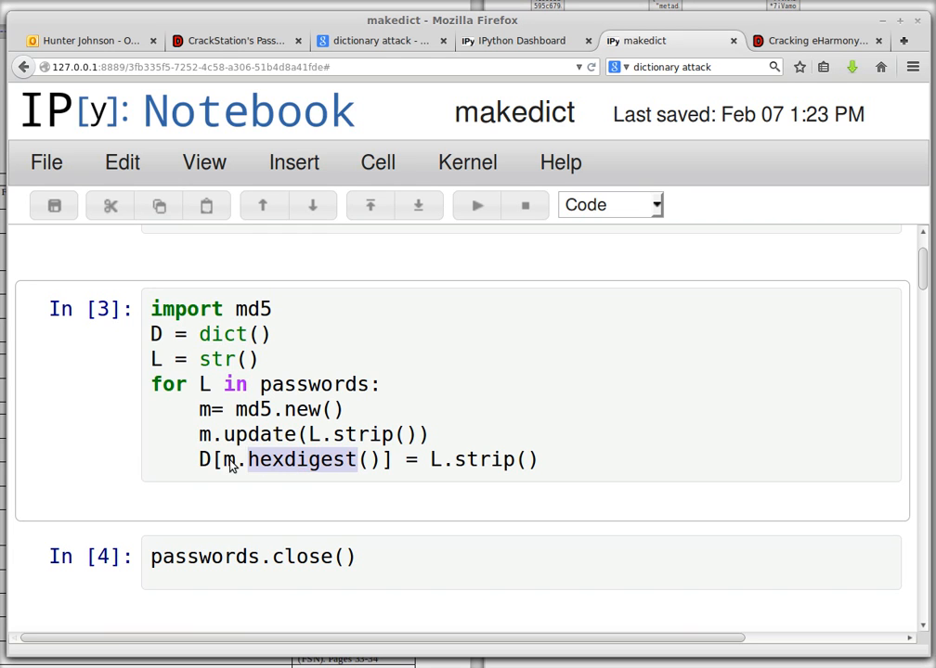
mouse_move(346, 471)
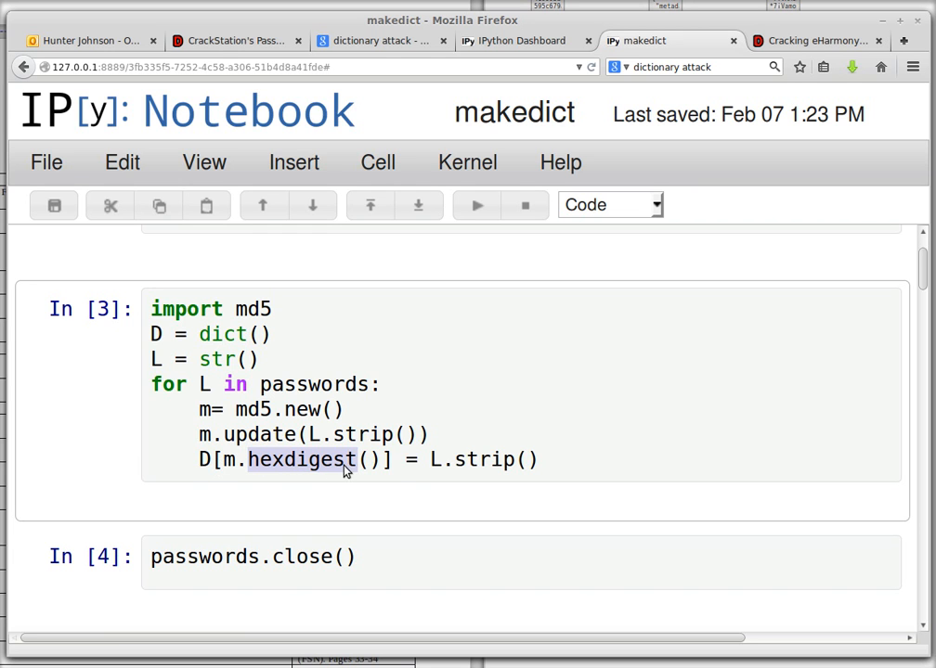
mouse_move(547, 466)
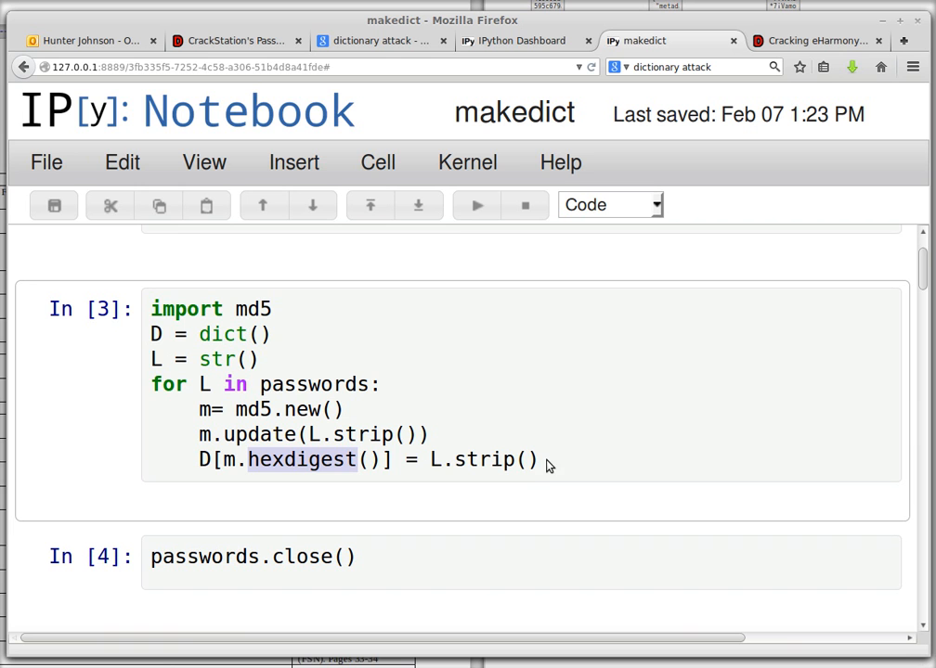
scroll(down, 3)
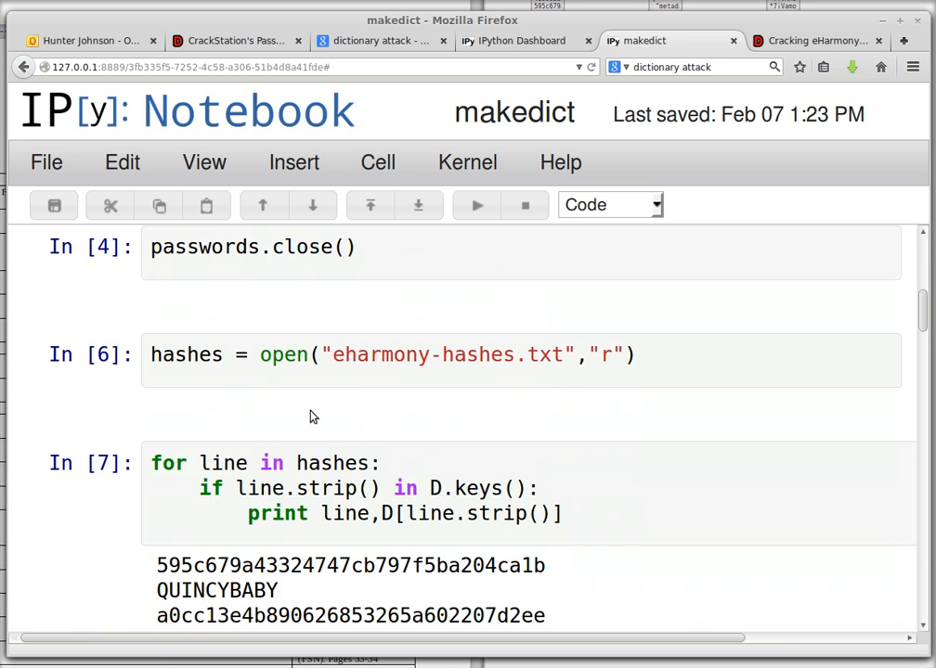
mouse_move(364, 361)
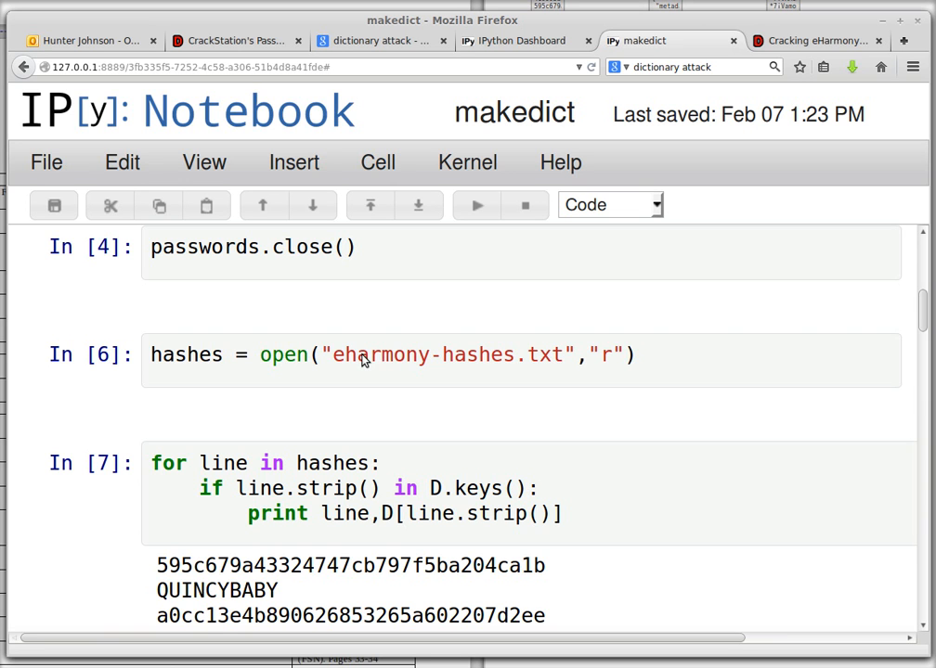
mouse_move(401, 345)
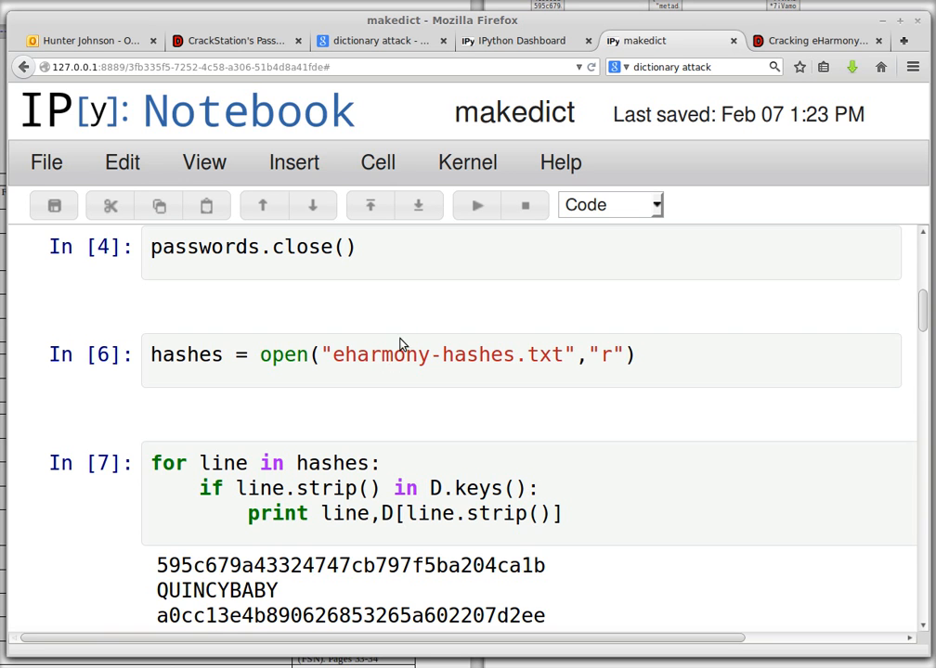
scroll(down, 3)
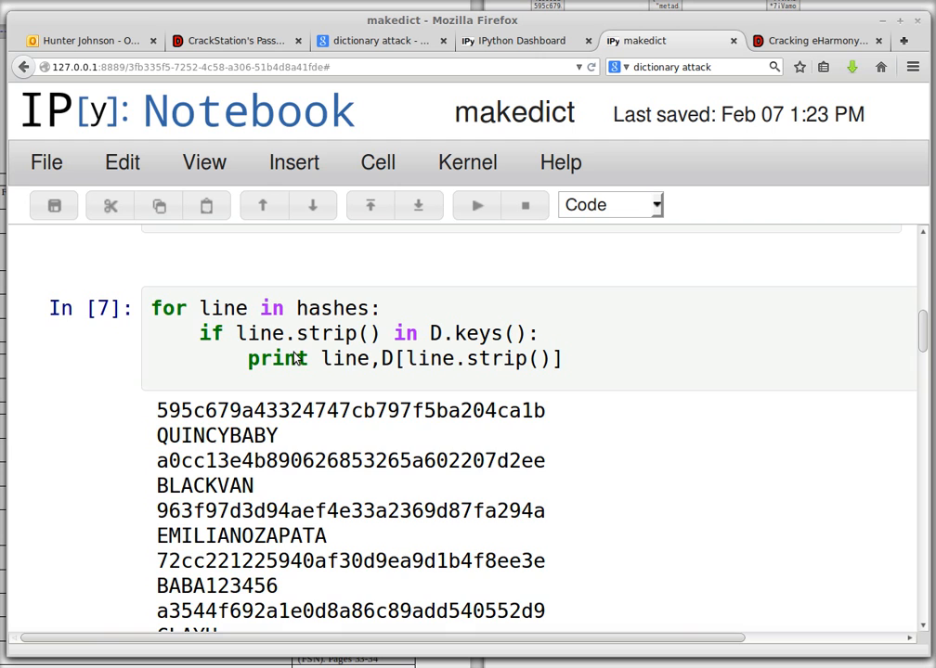
scroll(up, 3)
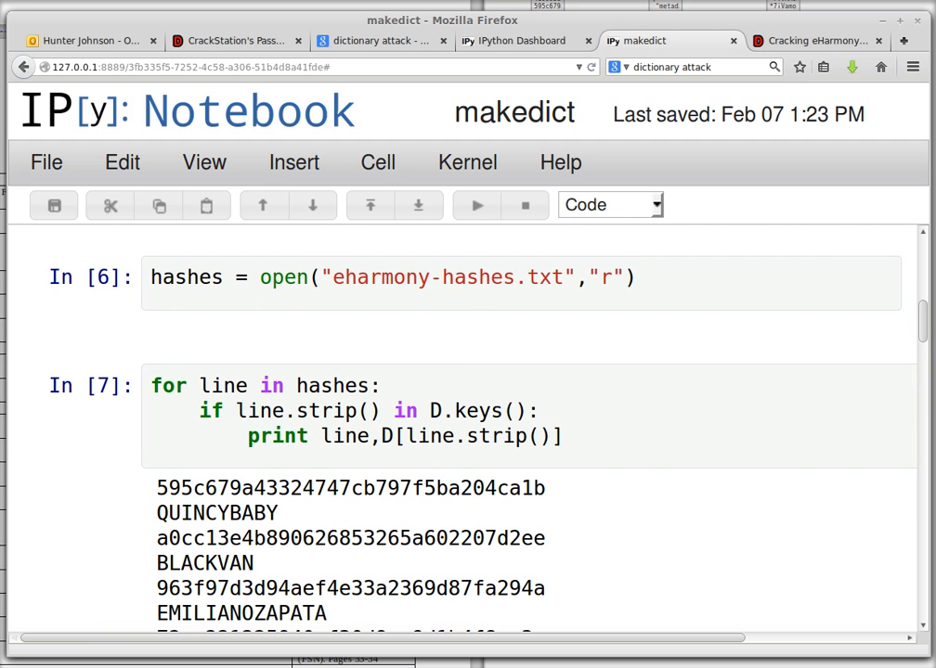
mouse_move(356, 420)
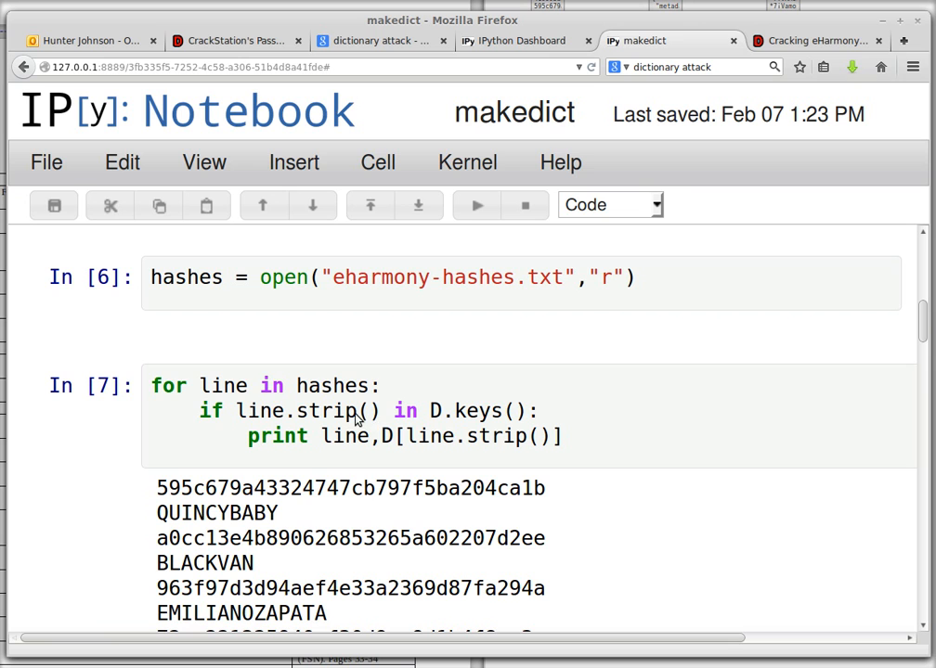
mouse_move(461, 418)
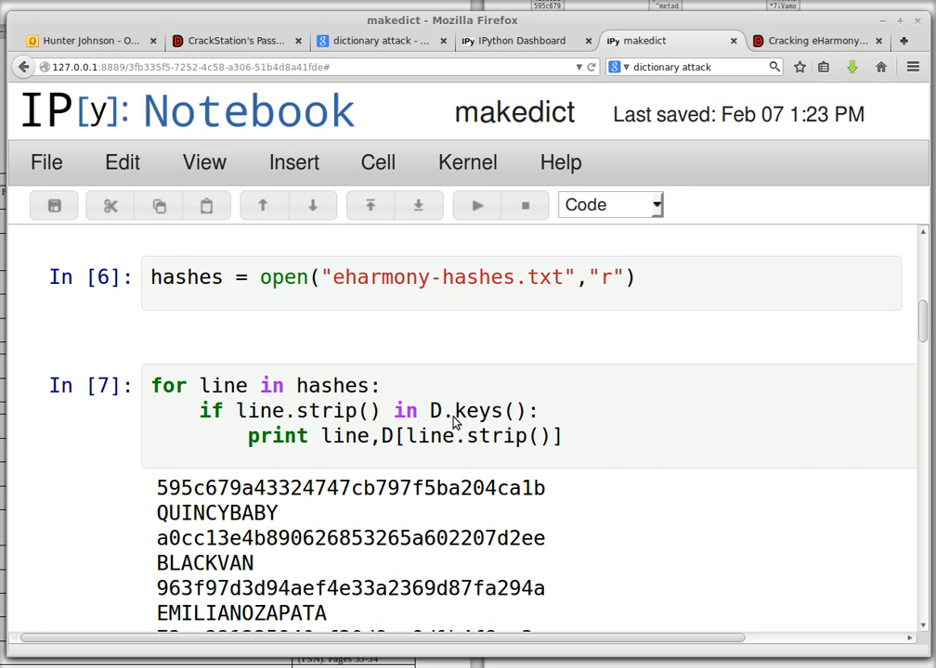
mouse_move(425, 418)
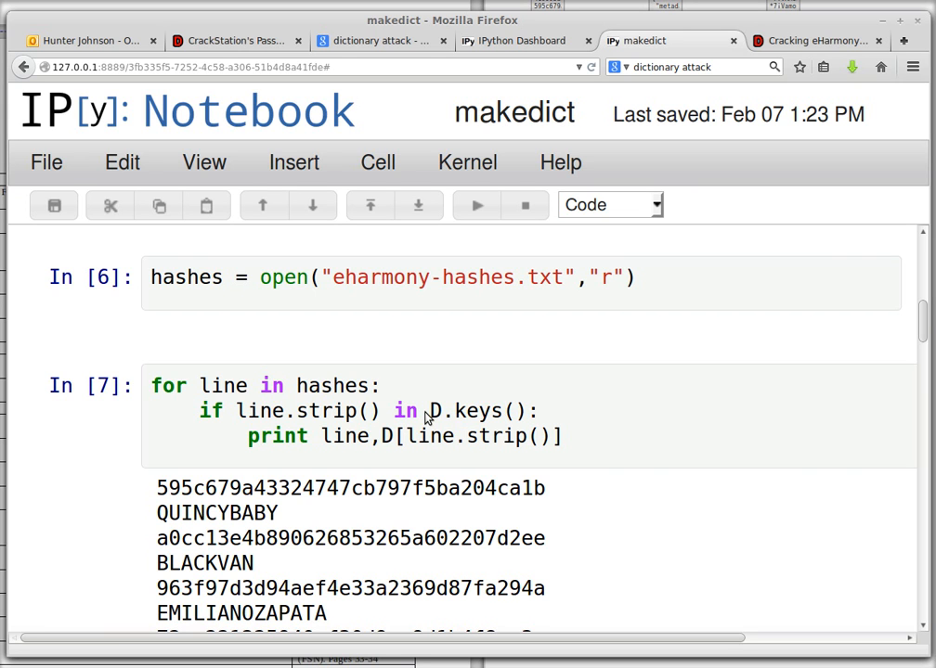
mouse_move(414, 414)
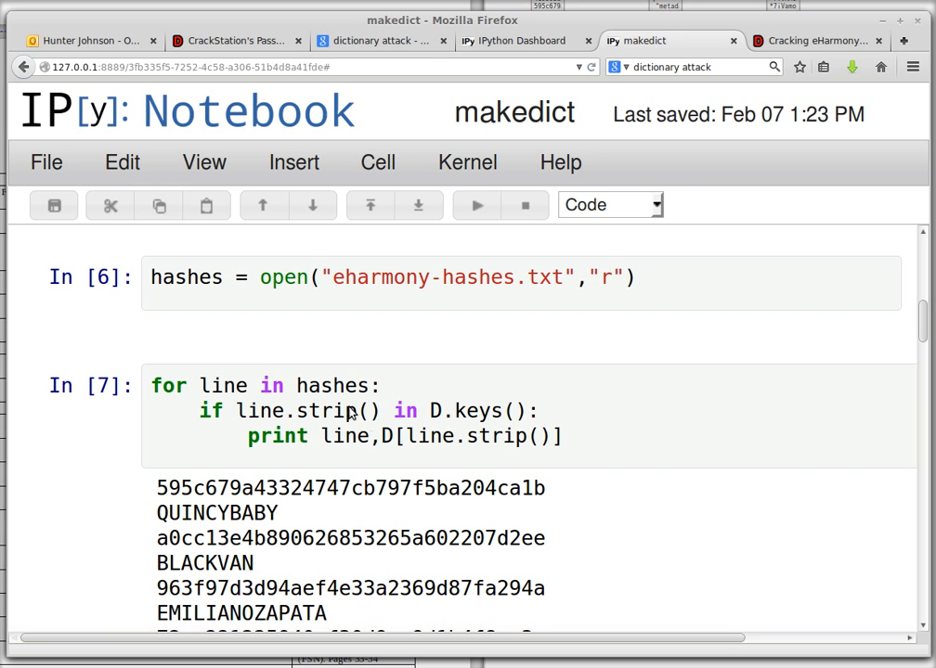
mouse_move(429, 430)
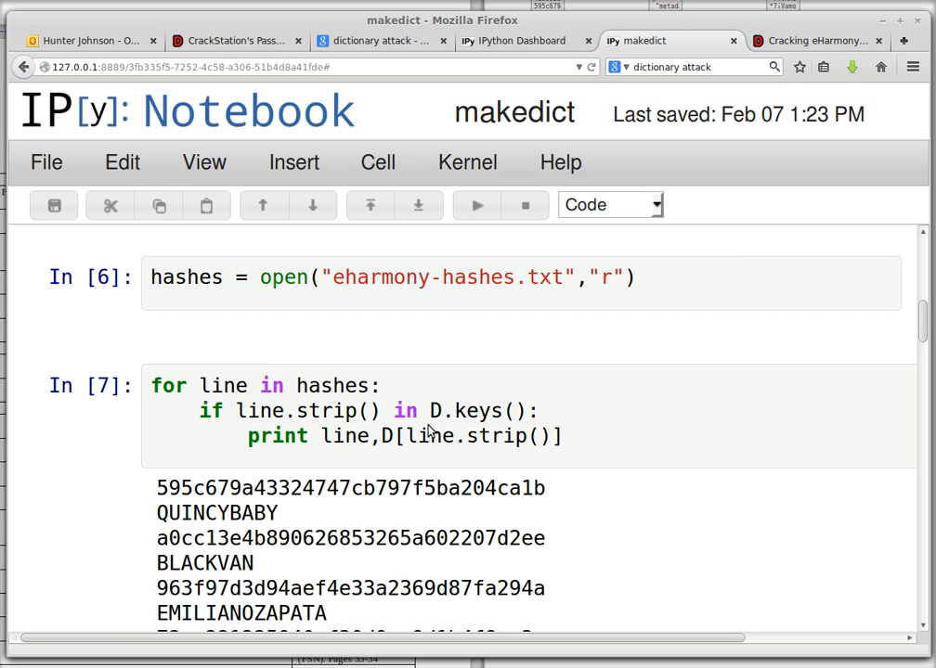
mouse_move(484, 421)
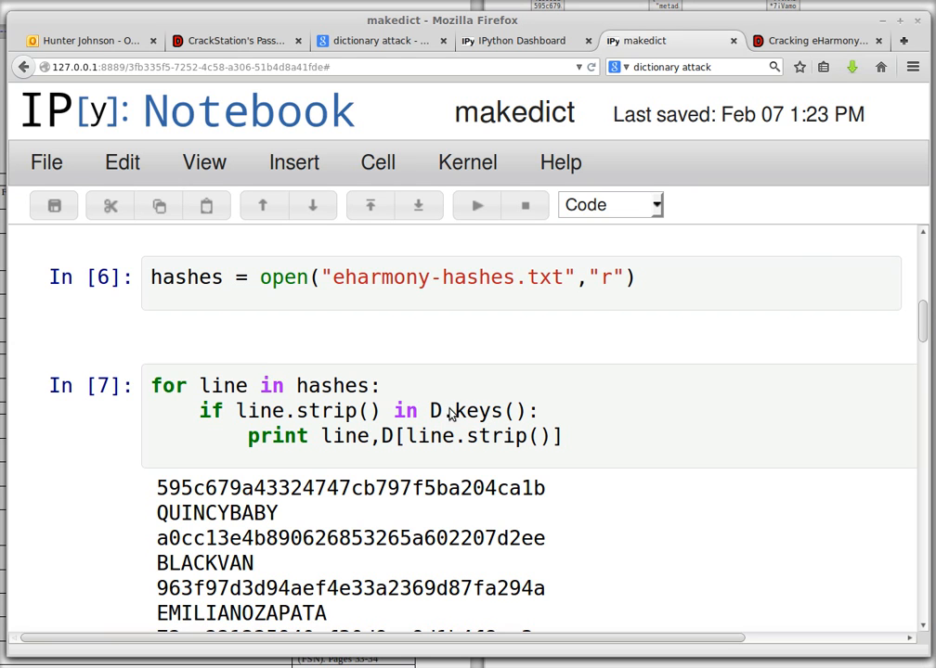
mouse_move(397, 415)
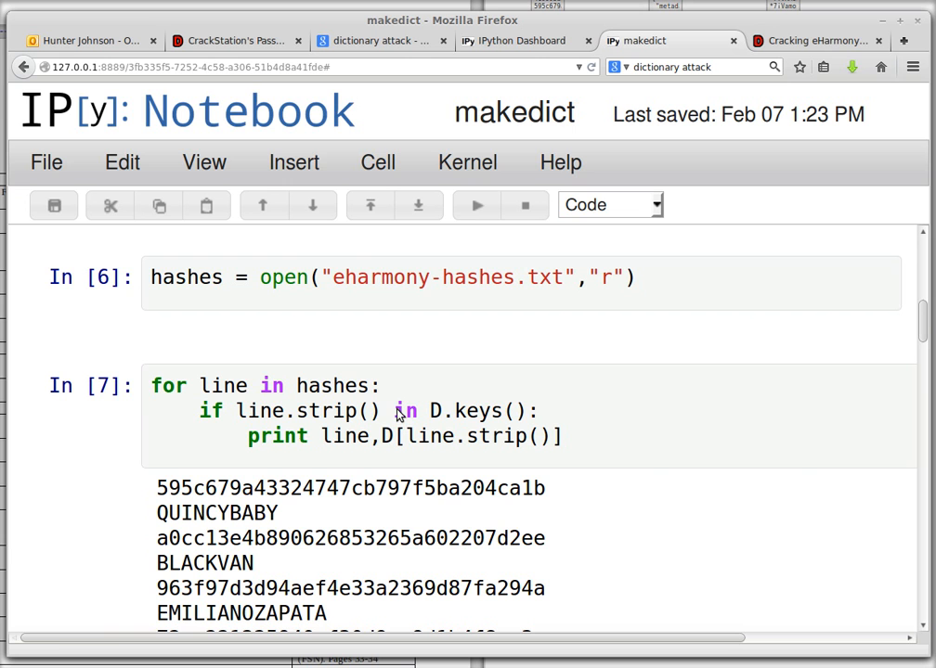
mouse_move(438, 434)
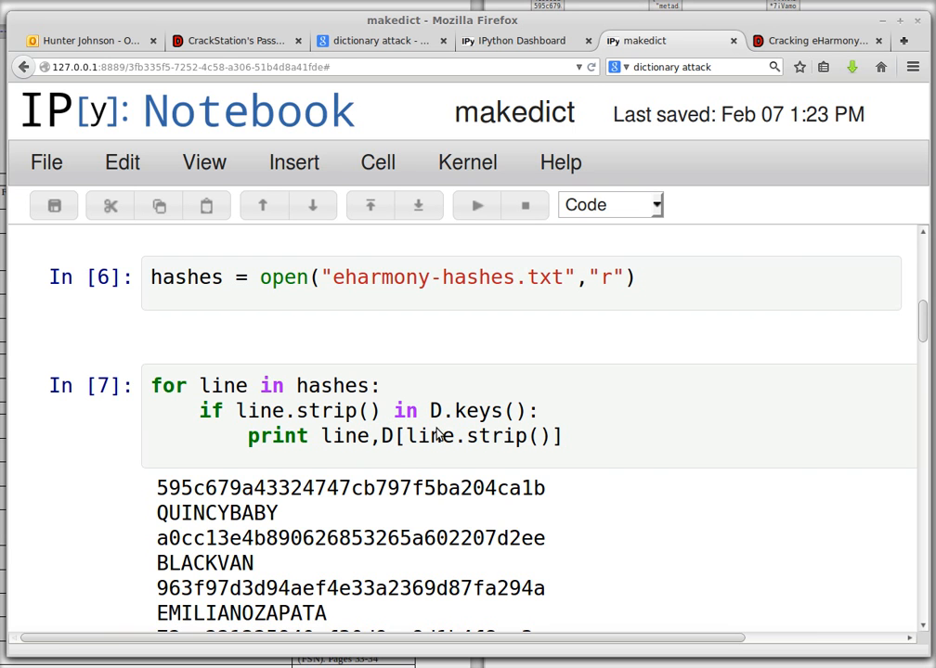
scroll(down, 3)
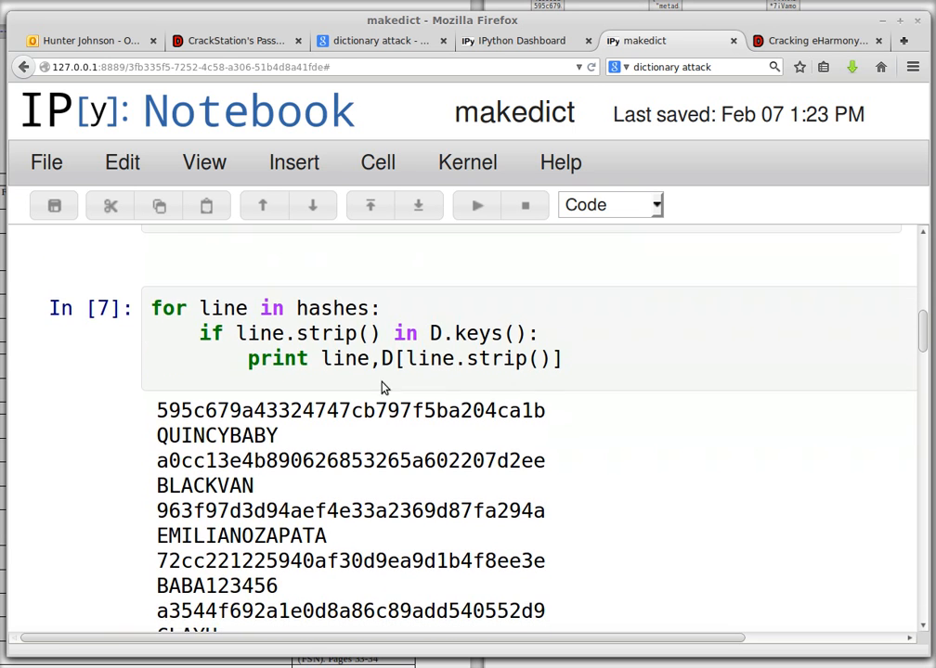
mouse_move(351, 362)
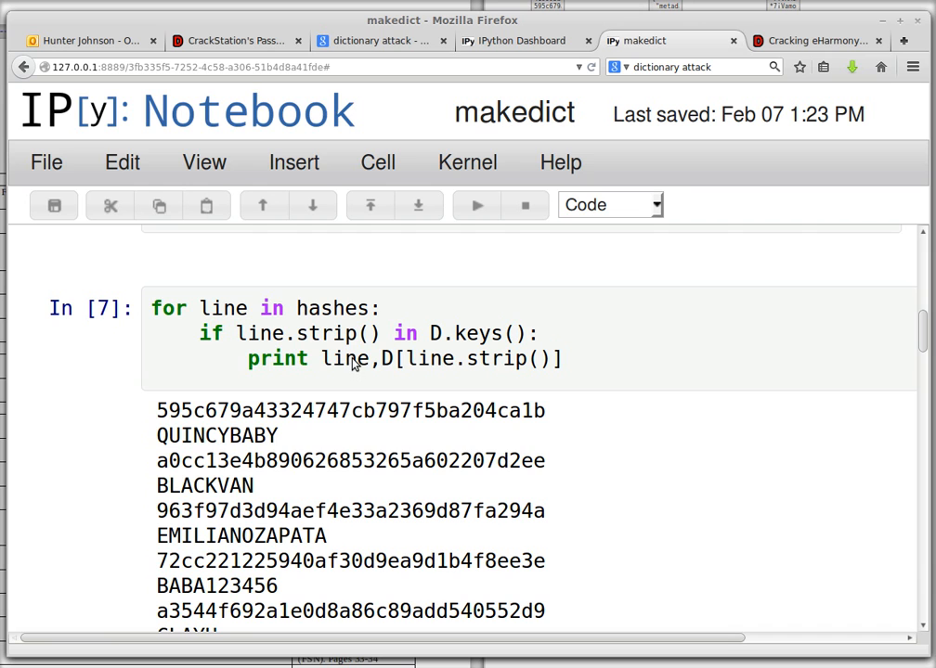
double_click(344, 359)
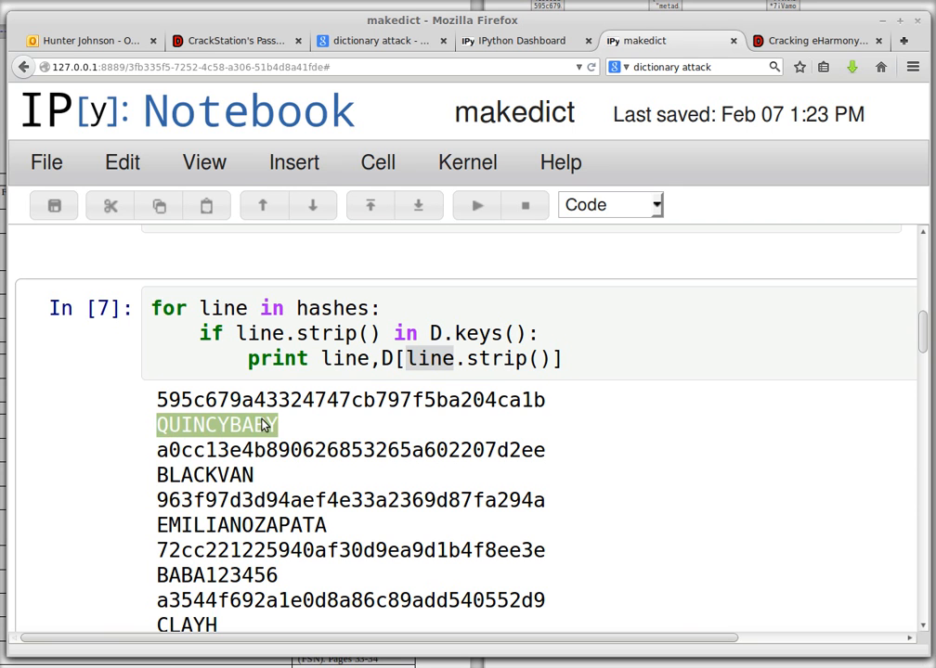
double_click(350, 451)
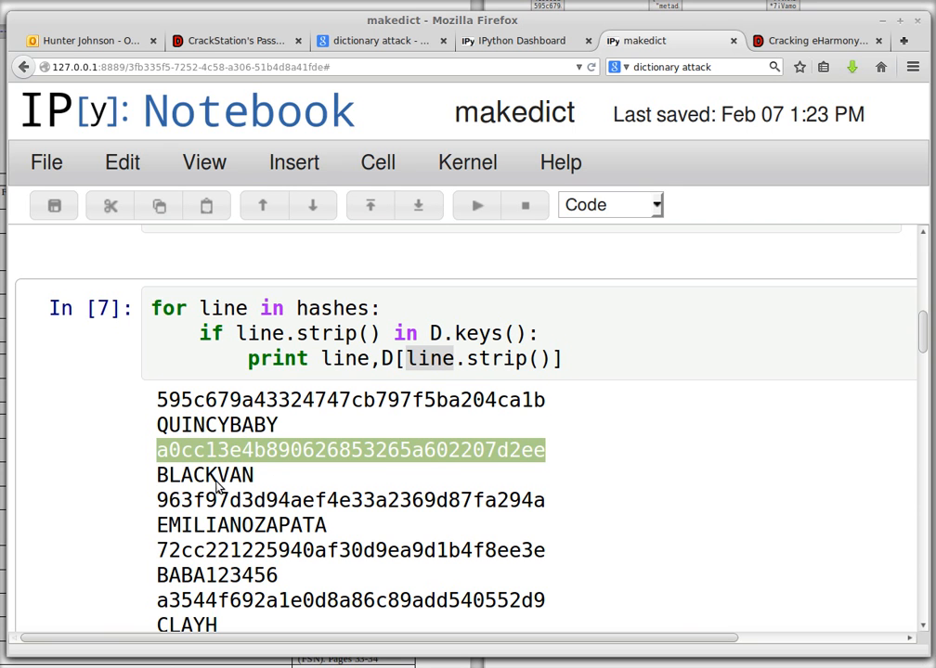
click(236, 40)
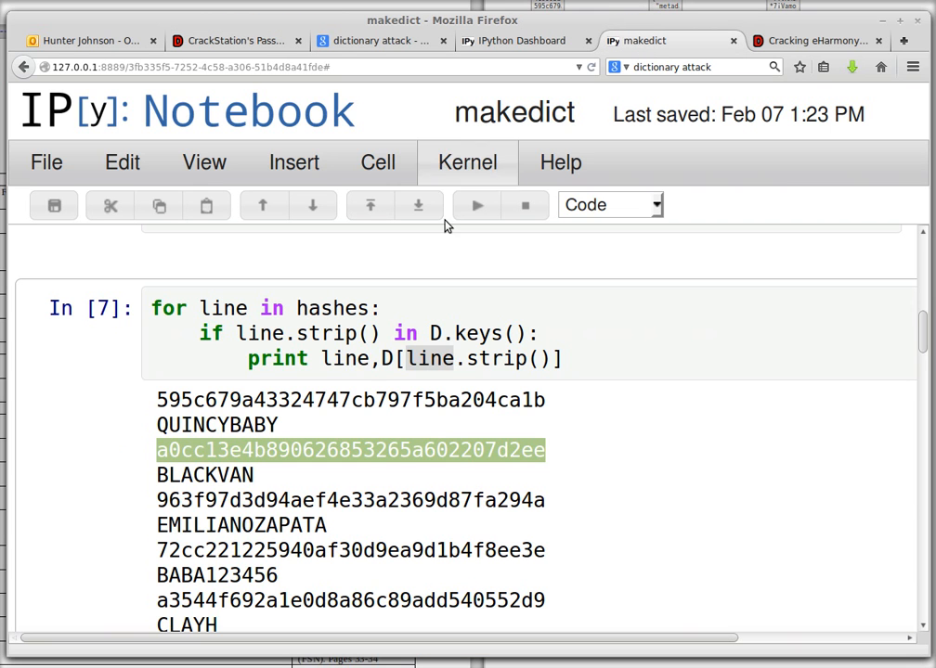
mouse_move(321, 409)
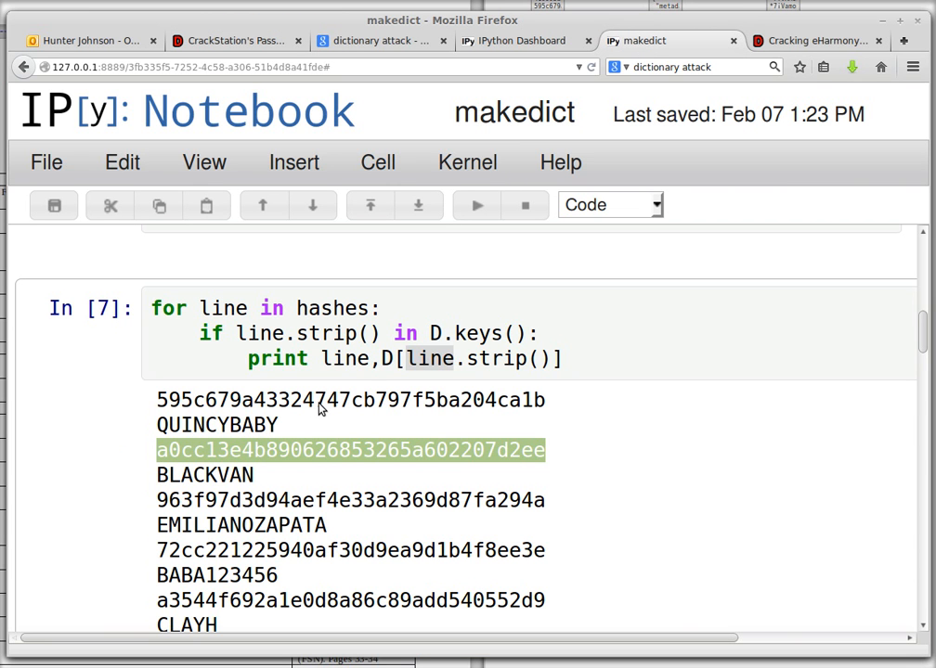
mouse_move(325, 436)
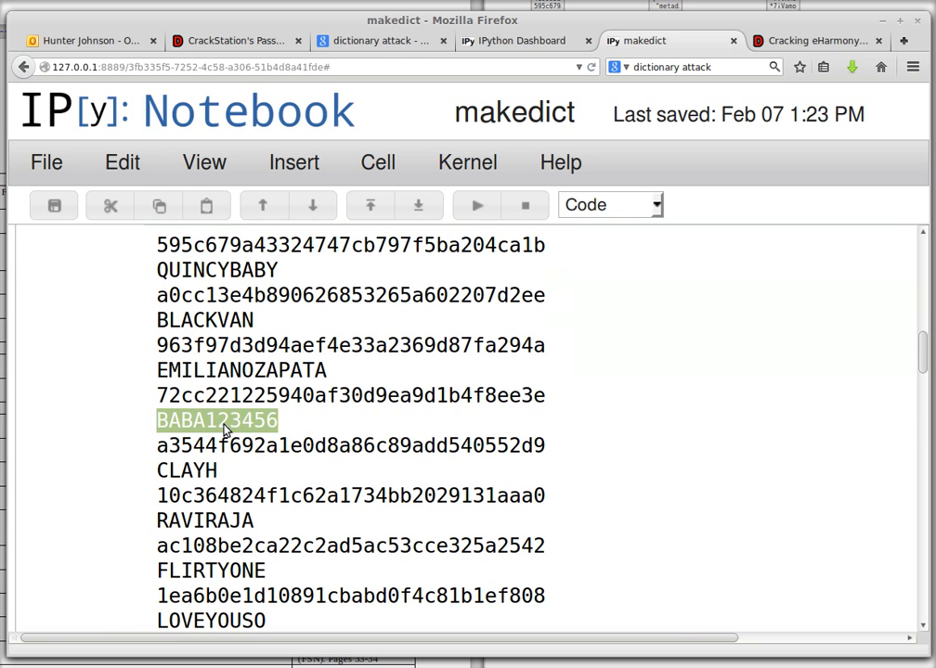
mouse_move(188, 478)
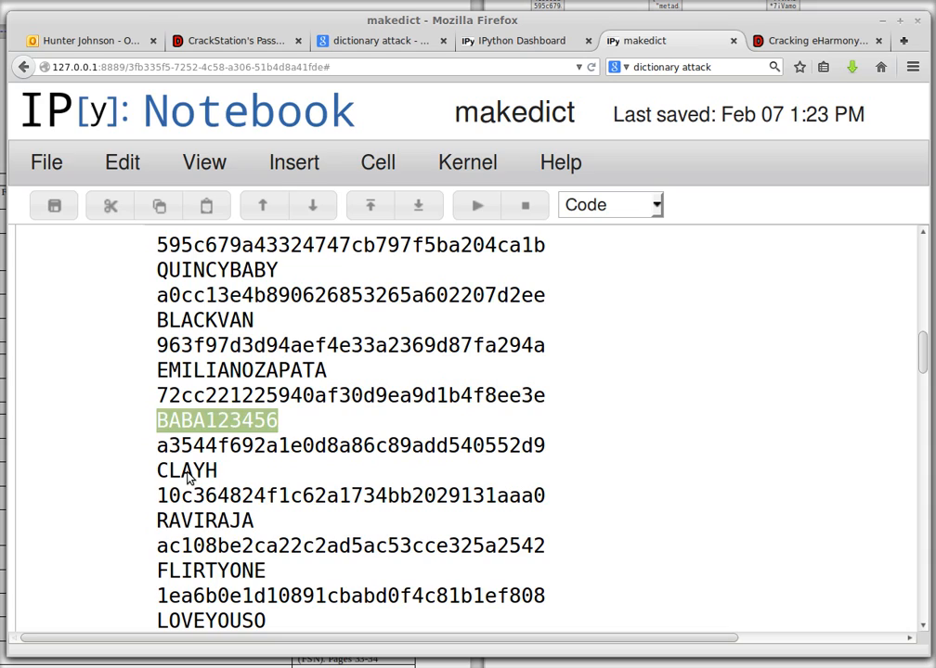
scroll(down, 3)
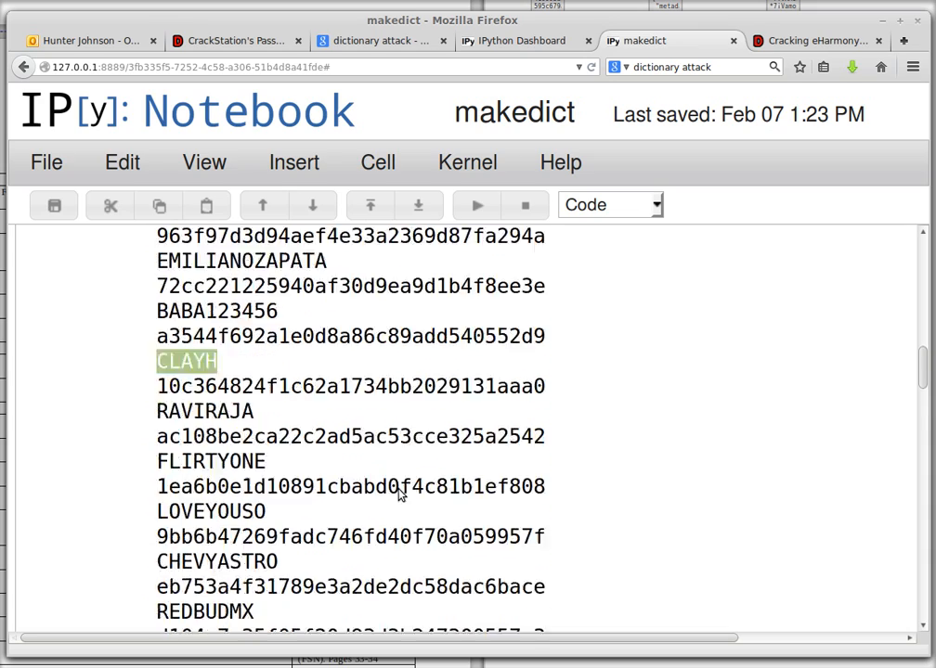